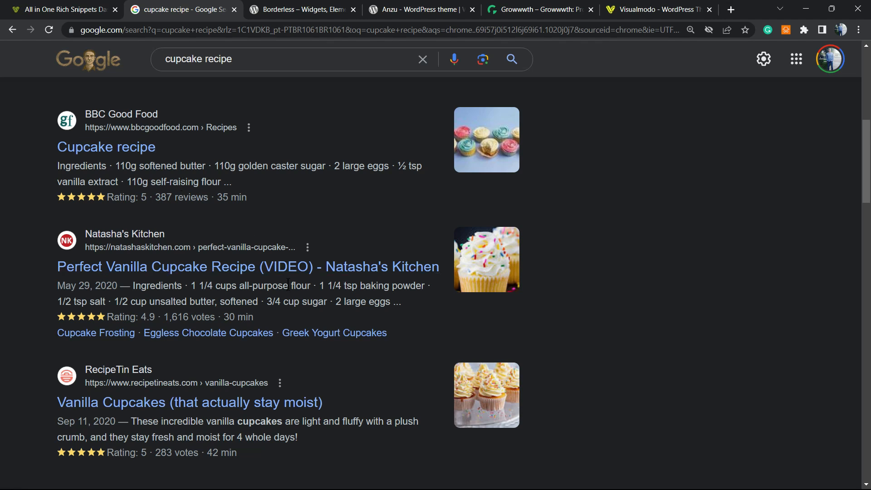
{"action": "mouse_move", "coordinate": [262, 327]}
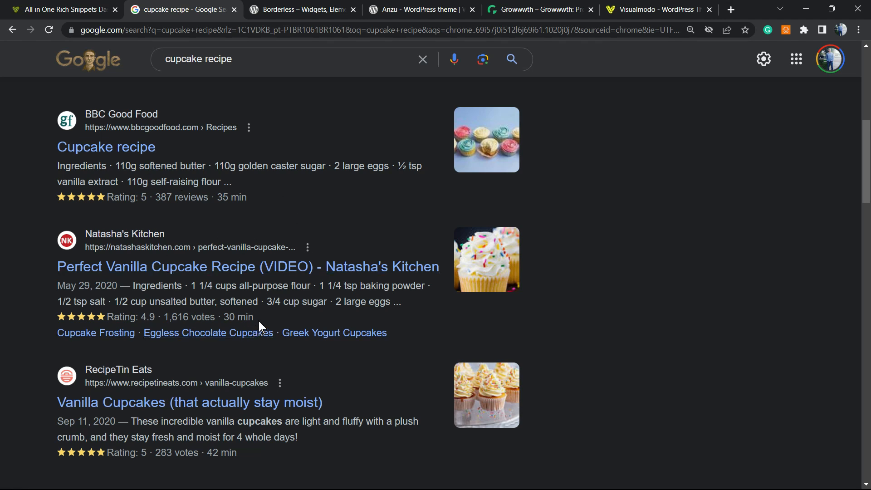
{"action": "mouse_move", "coordinate": [167, 215]}
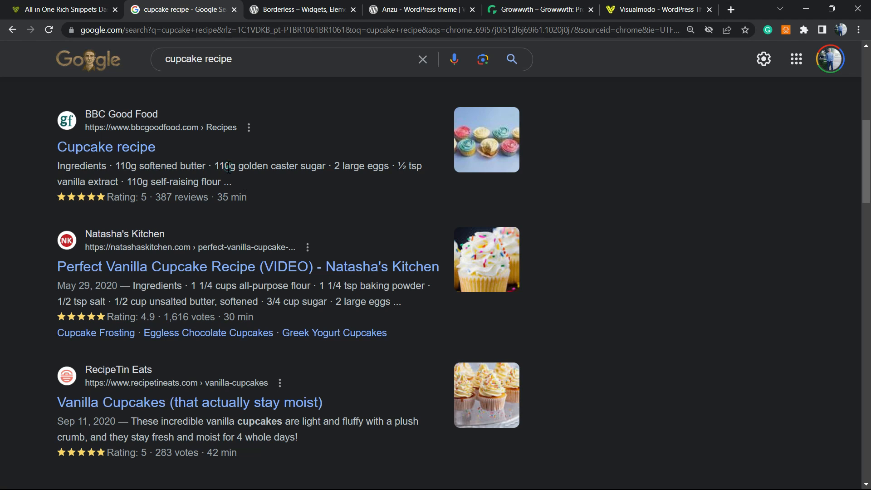
Review the All in One Schema.org Rich Snippets dashboard and its title, then go to All Posts
{"action": "scroll", "scroll_direction": "down", "scroll_amount": 3}
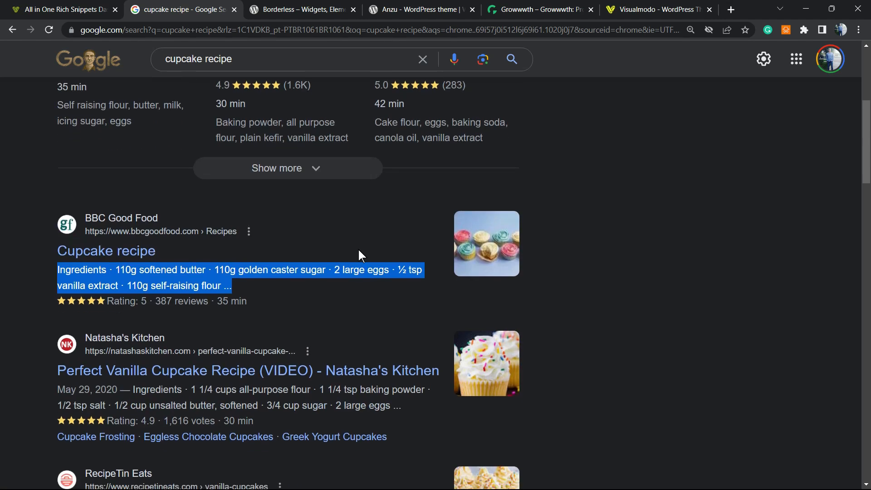
{"action": "scroll", "scroll_direction": "down", "scroll_amount": 3}
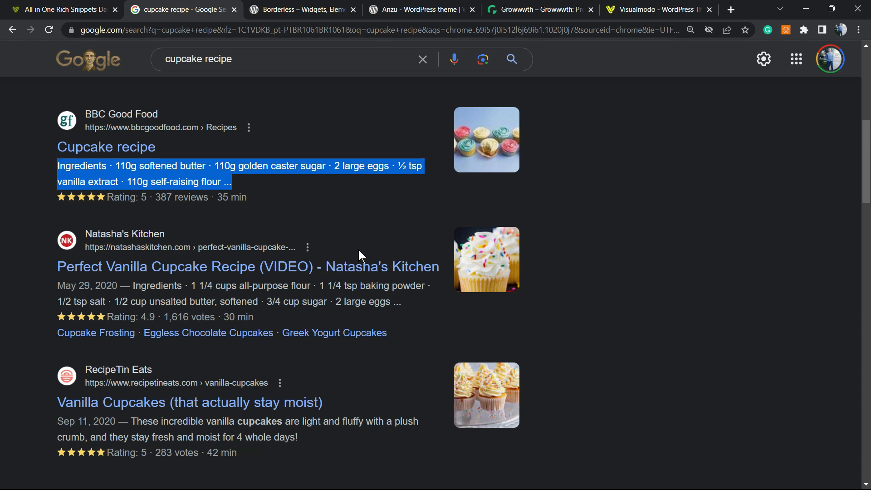
{"action": "mouse_move", "coordinate": [248, 267]}
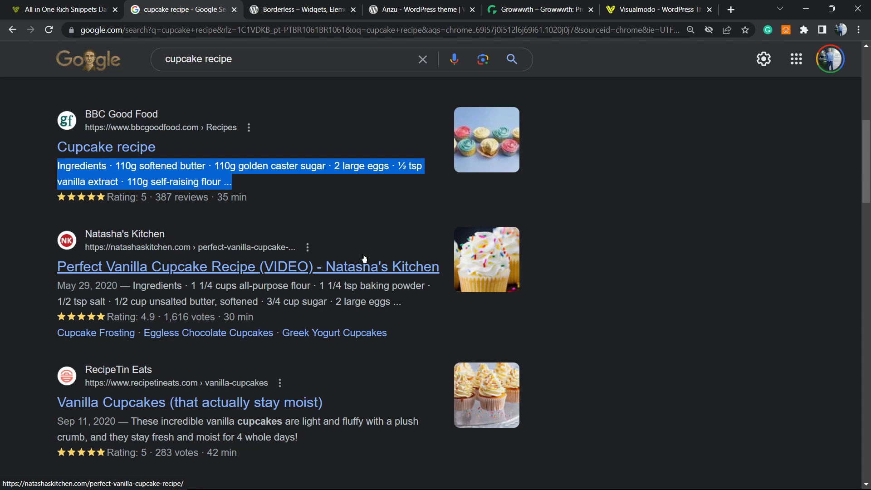
{"action": "mouse_move", "coordinate": [303, 228]}
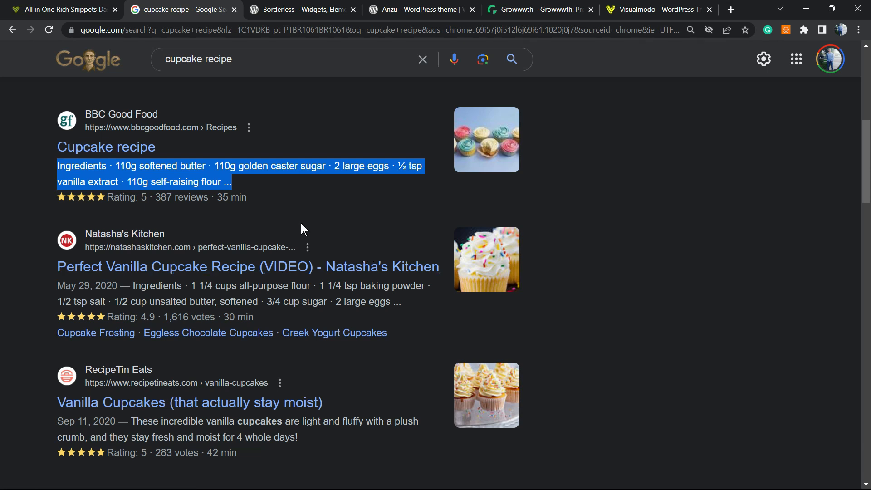
{"action": "mouse_move", "coordinate": [87, 179]}
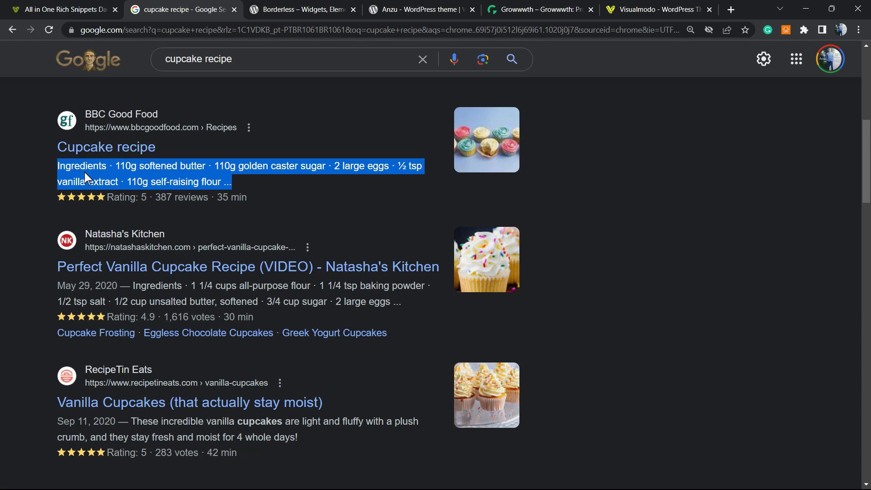
{"action": "mouse_move", "coordinate": [289, 194]}
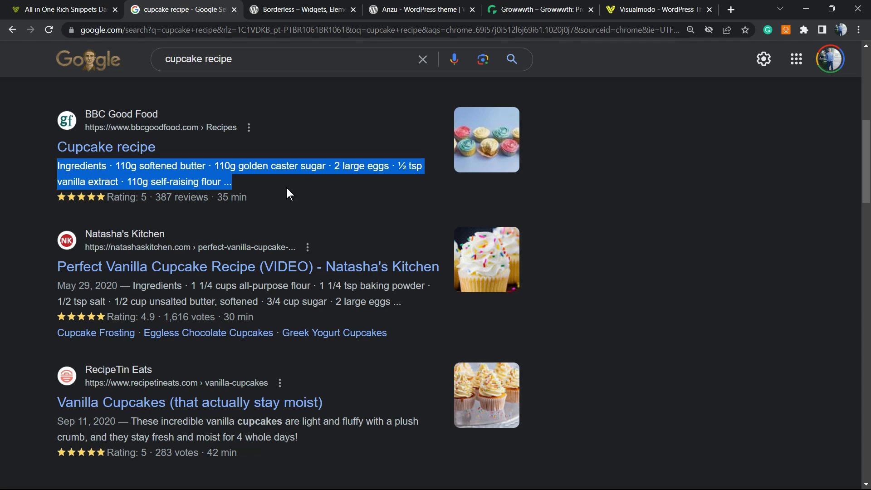
{"action": "scroll", "scroll_direction": "down", "scroll_amount": 3}
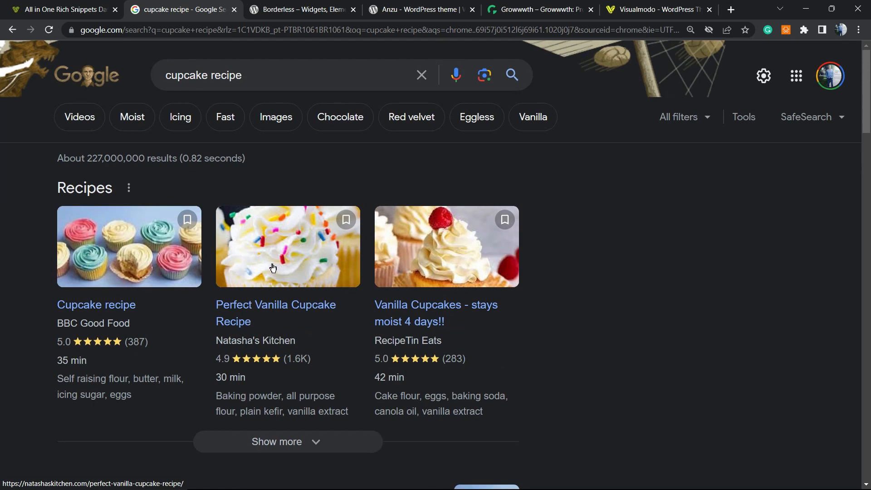
{"action": "mouse_move", "coordinate": [267, 267]}
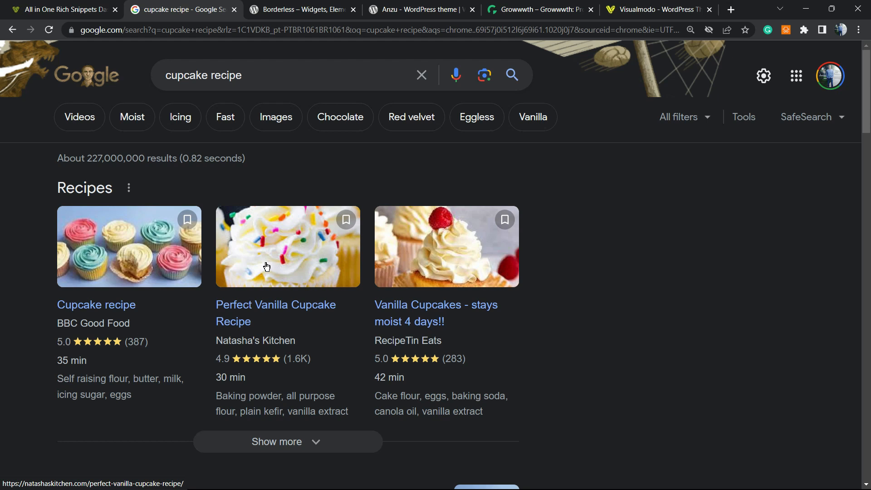
{"action": "mouse_move", "coordinate": [284, 280]}
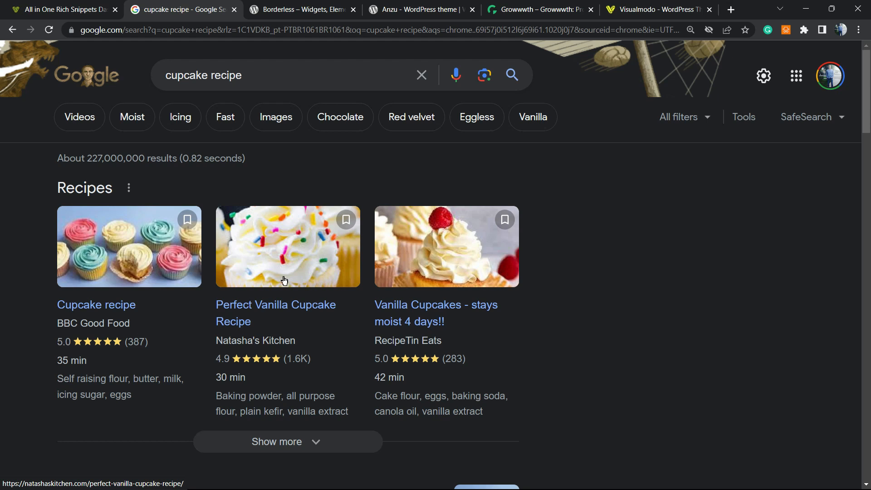
{"action": "mouse_move", "coordinate": [281, 296]}
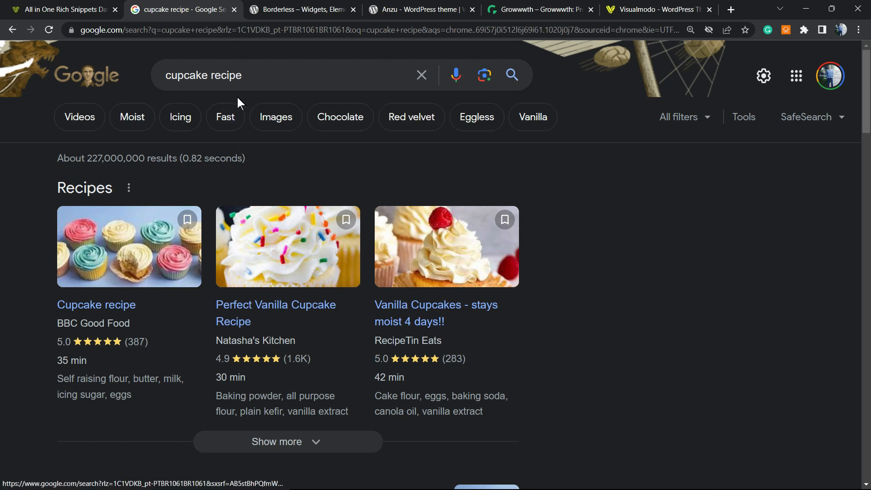
{"action": "left_click", "coordinate": [61, 10]}
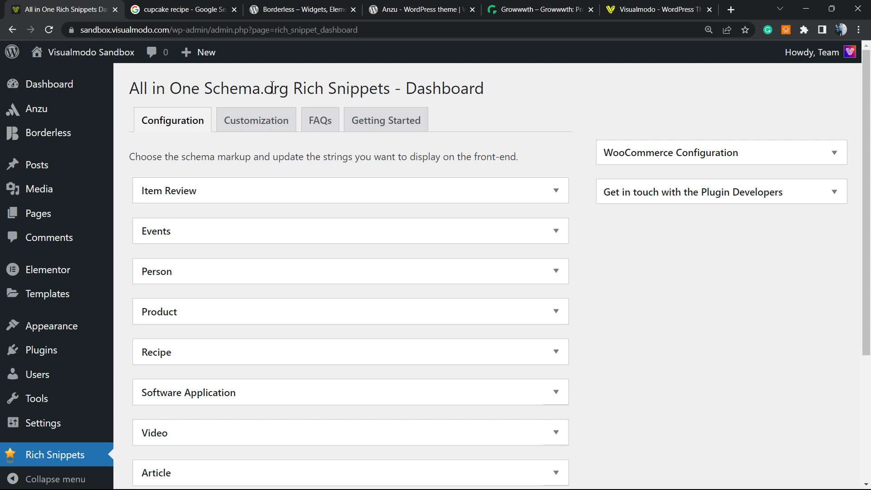
{"action": "triple_click", "coordinate": [305, 88]}
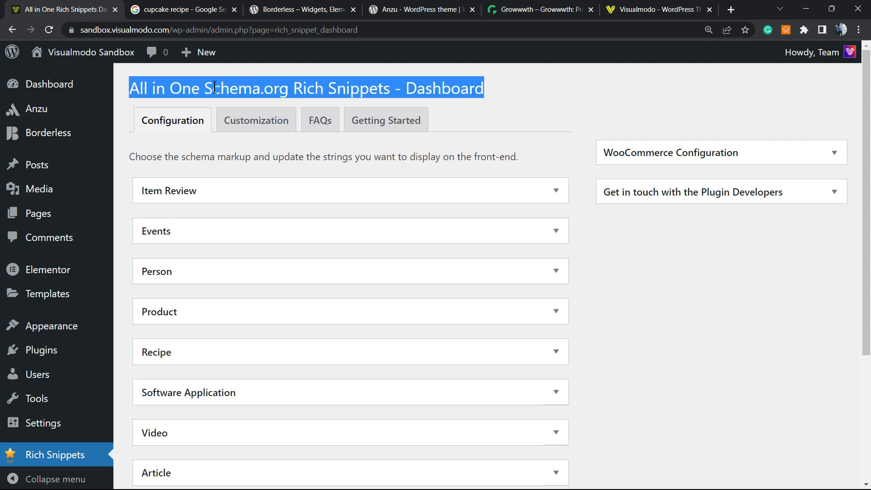
{"action": "left_click", "coordinate": [131, 89]}
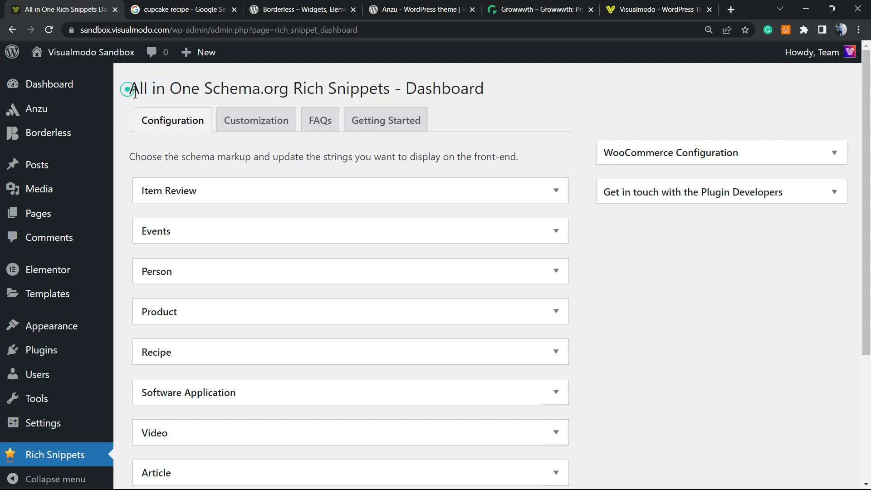
{"action": "triple_click", "coordinate": [305, 89]}
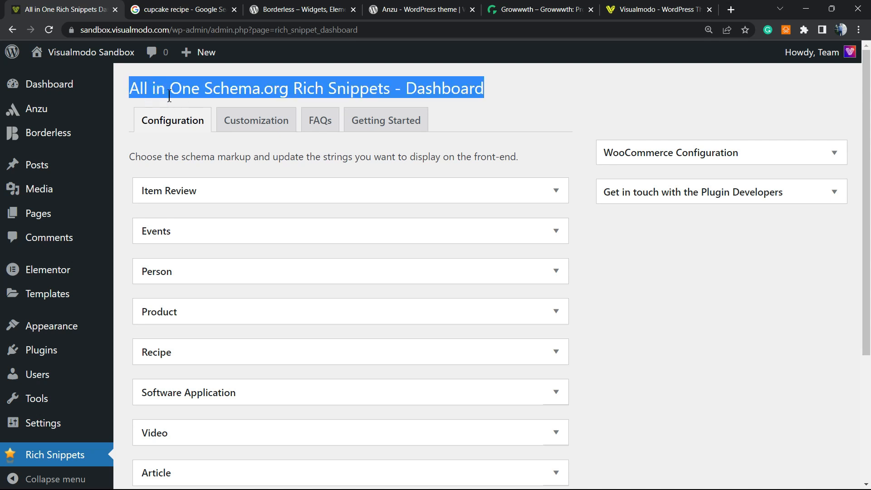
{"action": "scroll", "scroll_direction": "down", "scroll_amount": 3}
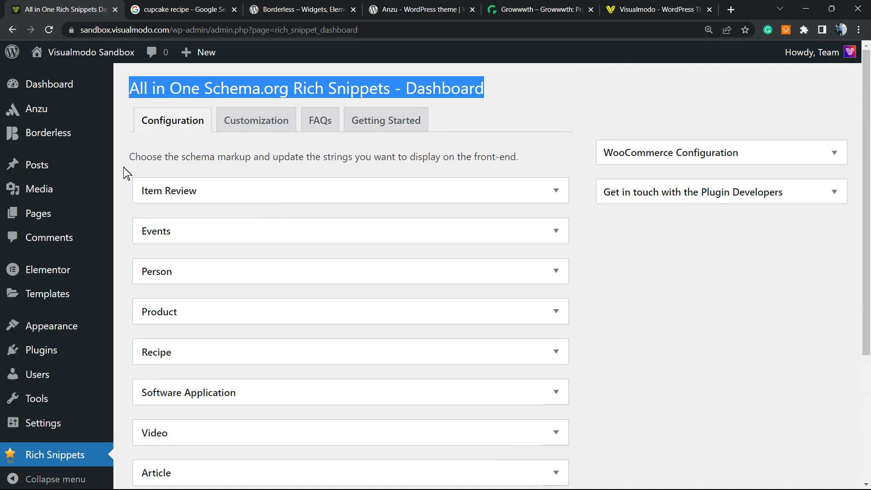
{"action": "mouse_move", "coordinate": [36, 164]}
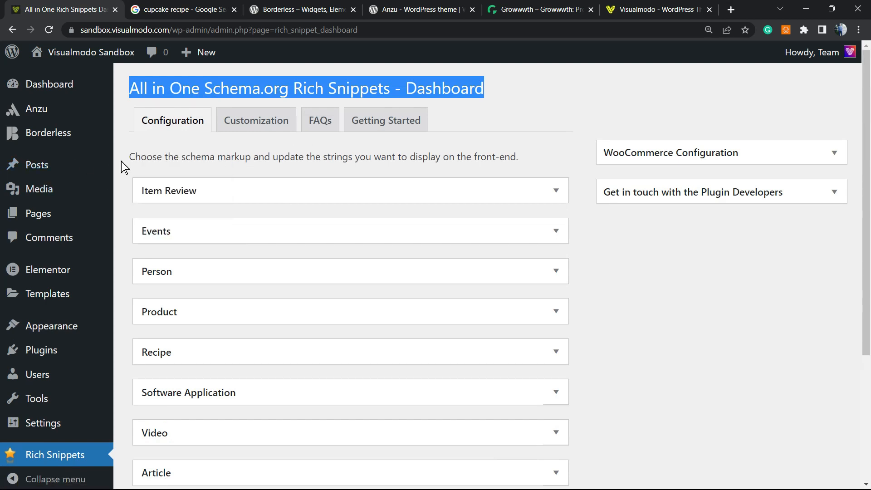
{"action": "left_click", "coordinate": [37, 165]}
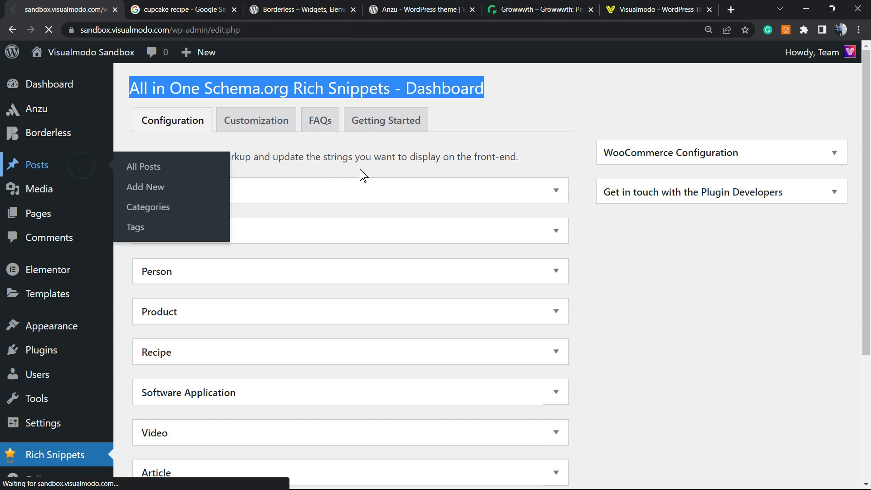
Open the 'cupcake recipe' post from All Posts and scroll down to Configure Rich Snippet
{"action": "left_click", "coordinate": [144, 167]}
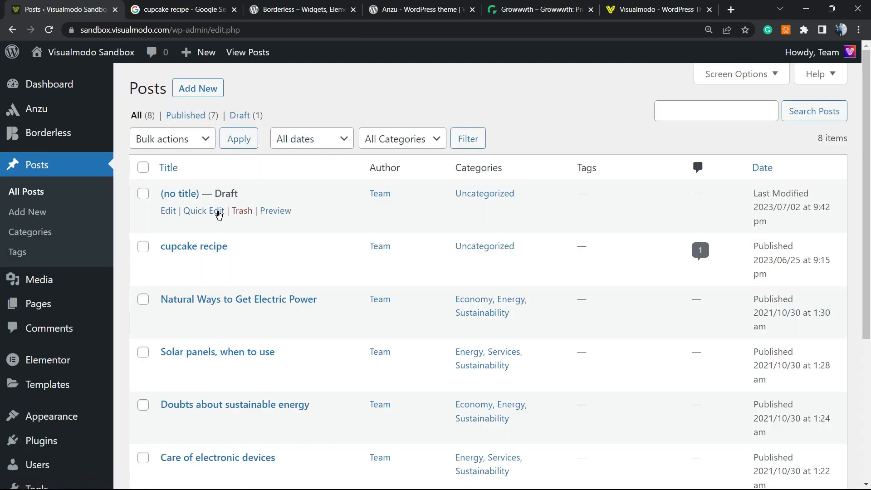
{"action": "left_click", "coordinate": [193, 246]}
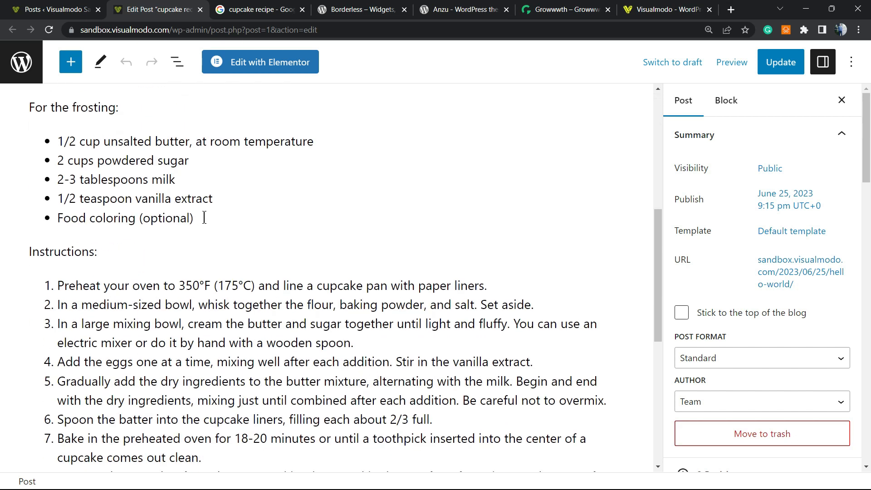
{"action": "scroll", "scroll_direction": "down", "scroll_amount": 3}
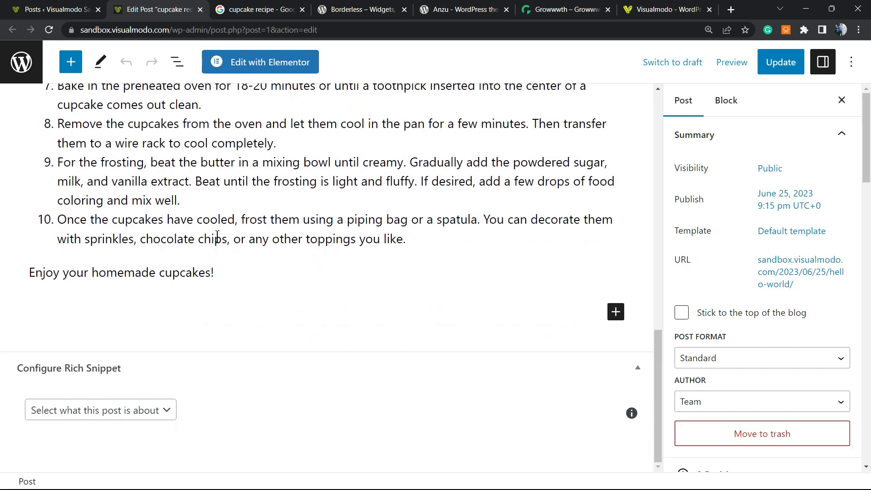
{"action": "mouse_move", "coordinate": [57, 382]}
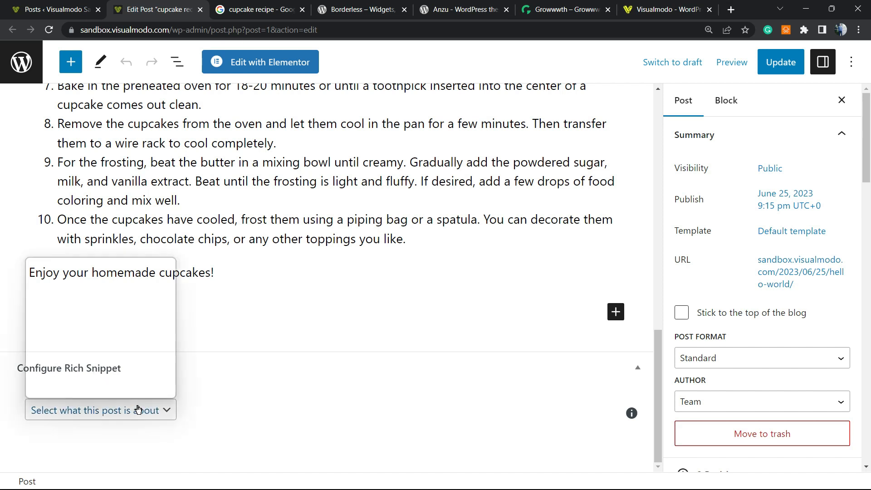
Set the snippet type to Recipe with name 'cupcake recipe', author Visualmodo, and preparation time
{"action": "left_click", "coordinate": [99, 410]}
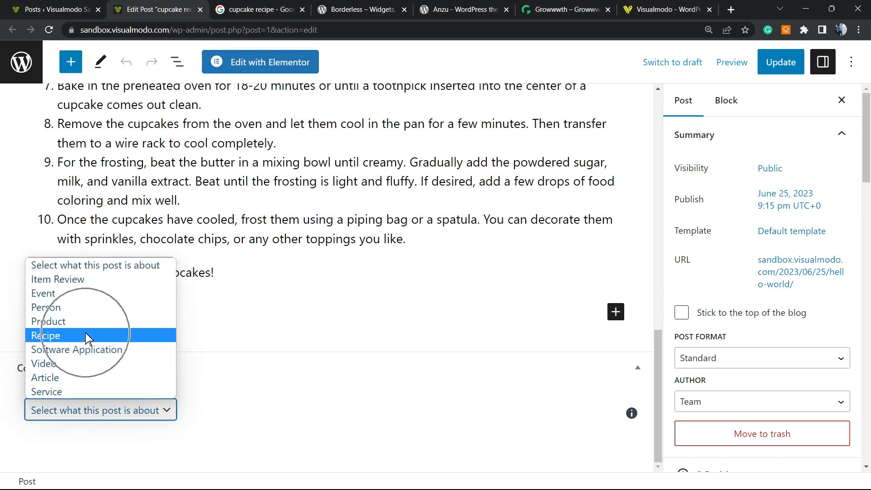
{"action": "left_click", "coordinate": [46, 335]}
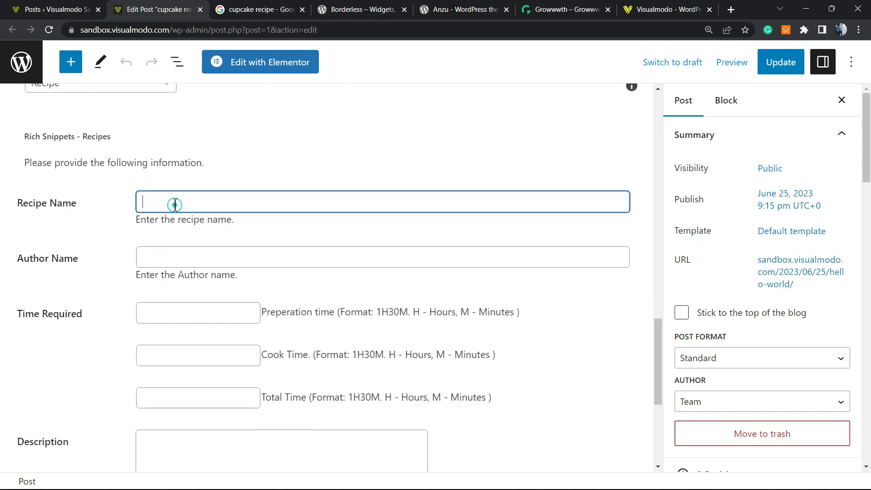
{"action": "type", "text": "cupcake recipe"}
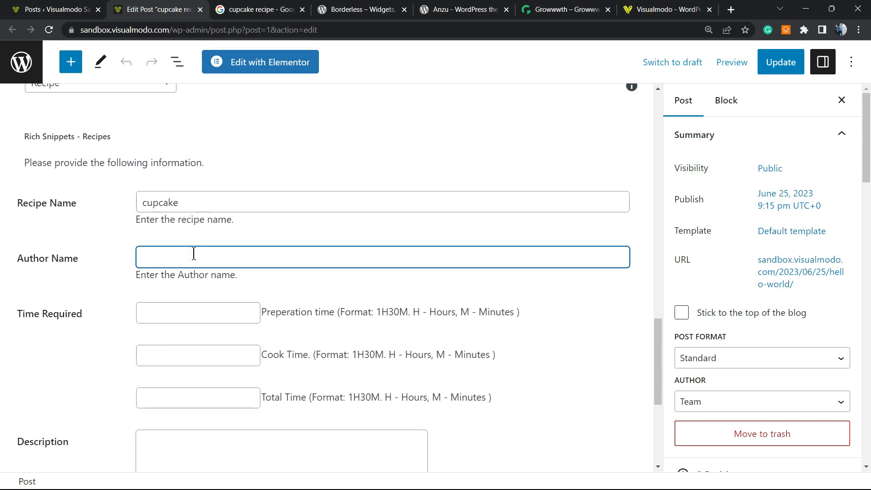
{"action": "type", "text": "Visualmodo"}
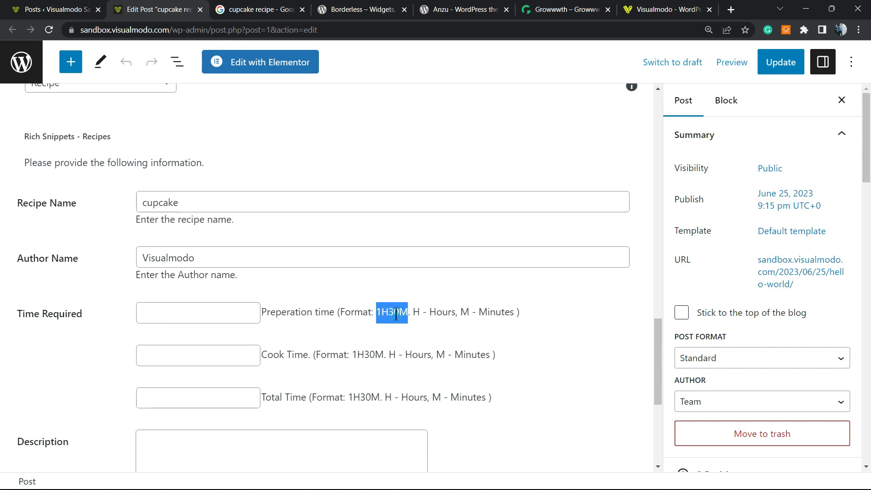
{"action": "type", "text": "1H30M"}
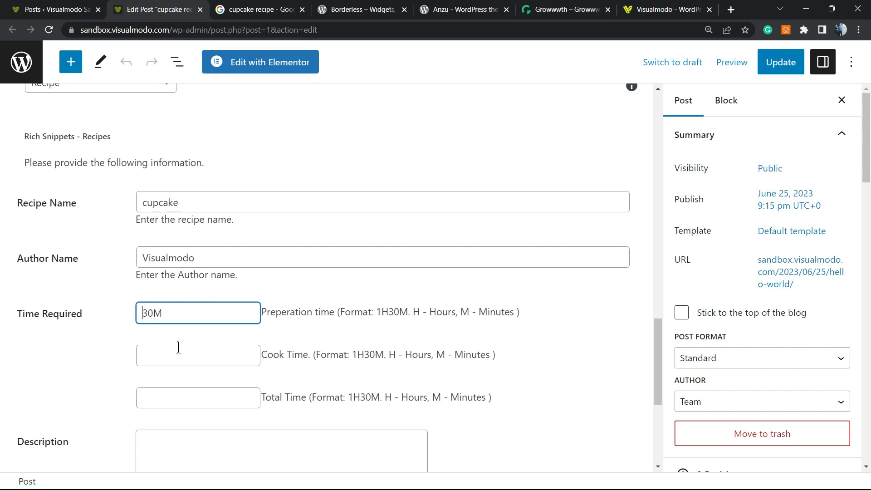
{"action": "scroll", "scroll_direction": "down", "scroll_amount": 3}
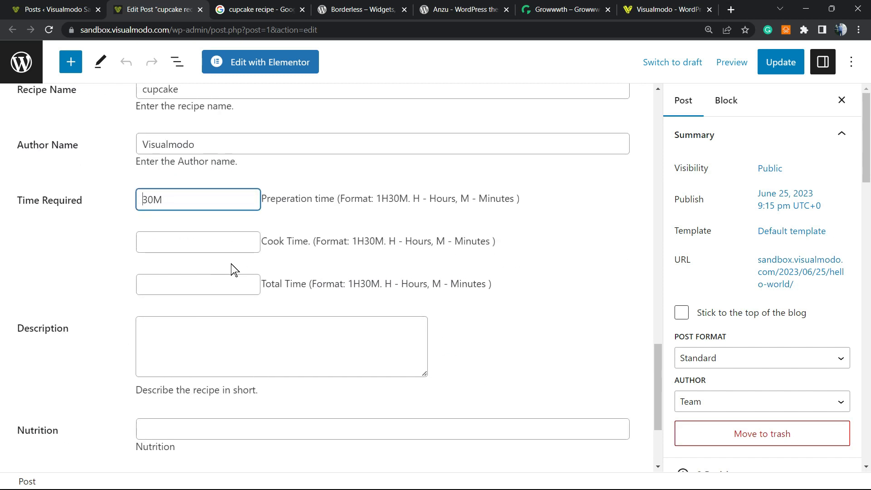
{"action": "left_click", "coordinate": [141, 199]}
{"action": "type", "text": "1"}
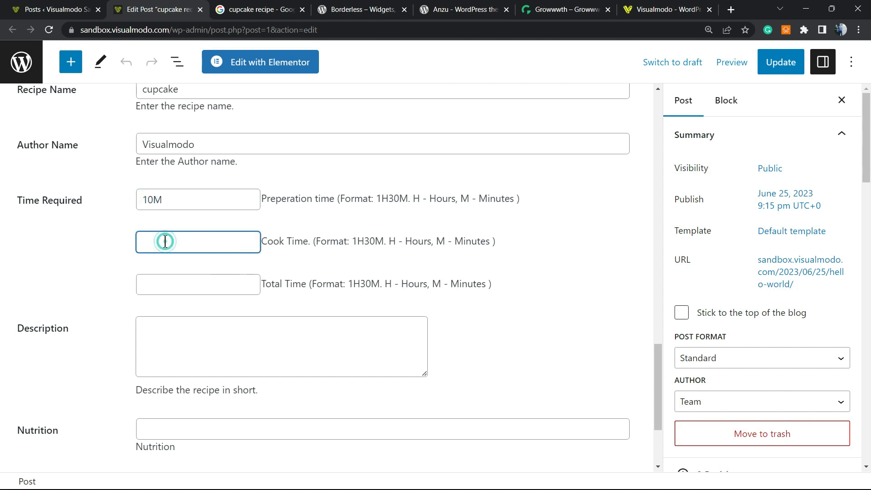
Enter a 20M cook time and a 30M total time in the recipe snippet
{"action": "type", "text": "2"}
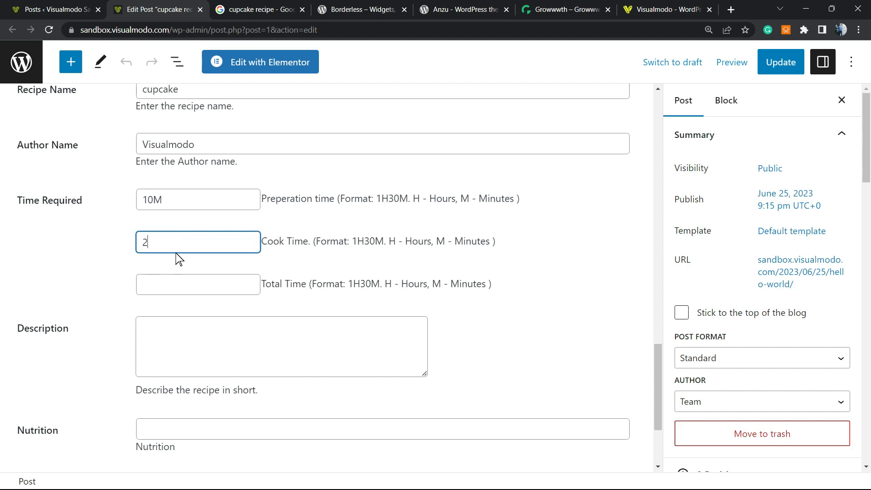
{"action": "type", "text": "9="}
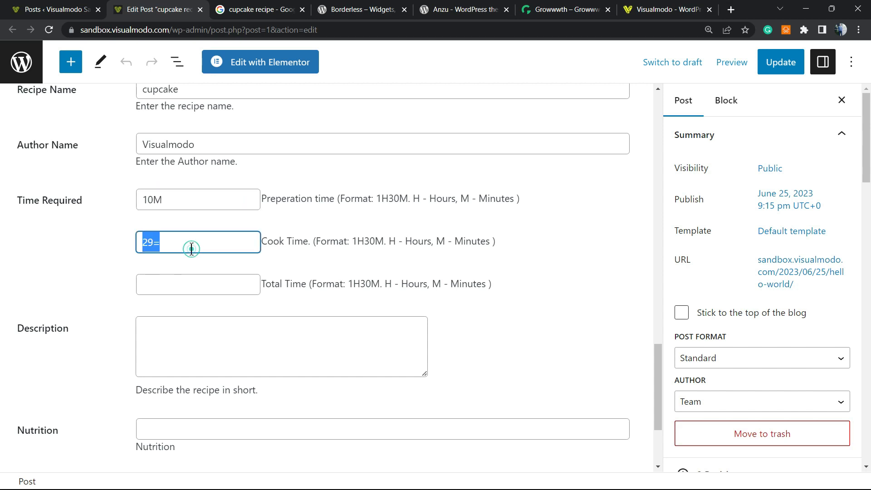
{"action": "type", "text": "20M"}
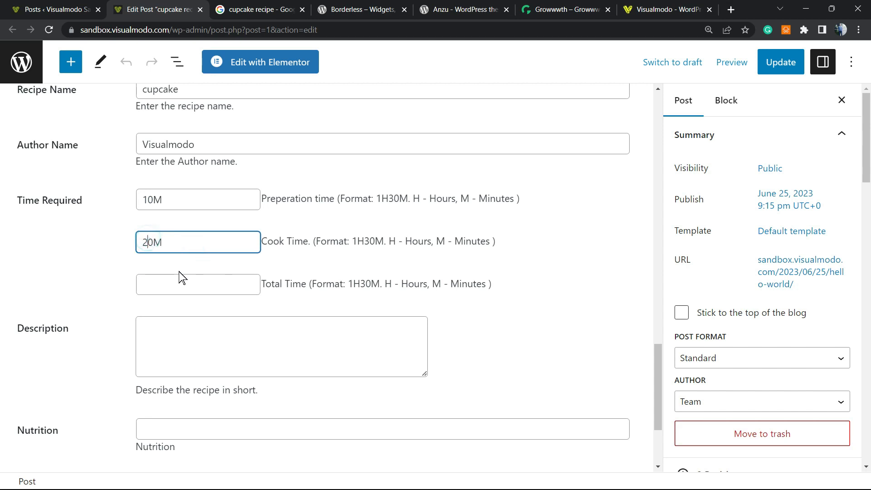
{"action": "left_click", "coordinate": [197, 284]}
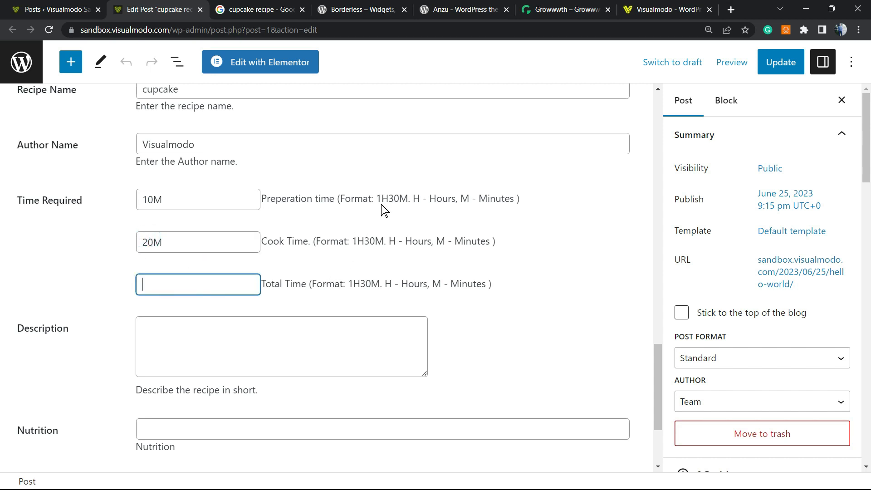
{"action": "type", "text": "30M"}
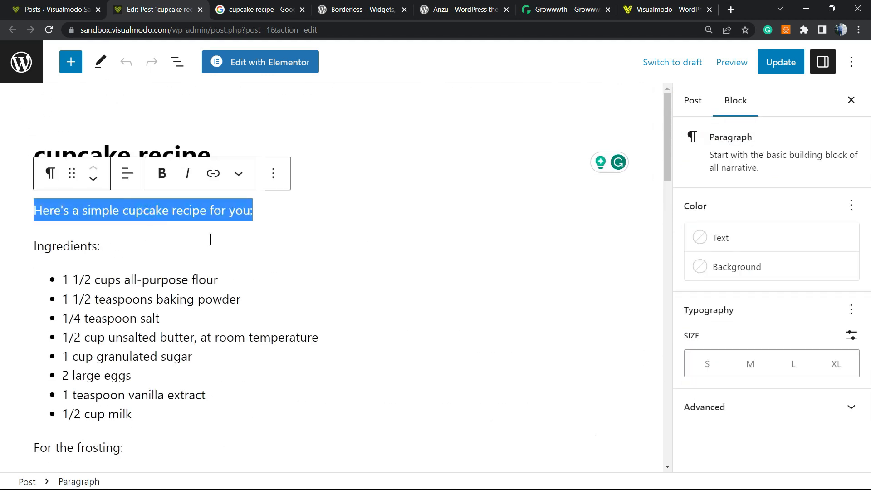
Paste the post's intro sentence as Description and the cupcake ingredient list as Ingredients
{"action": "scroll", "scroll_direction": "down", "scroll_amount": 3}
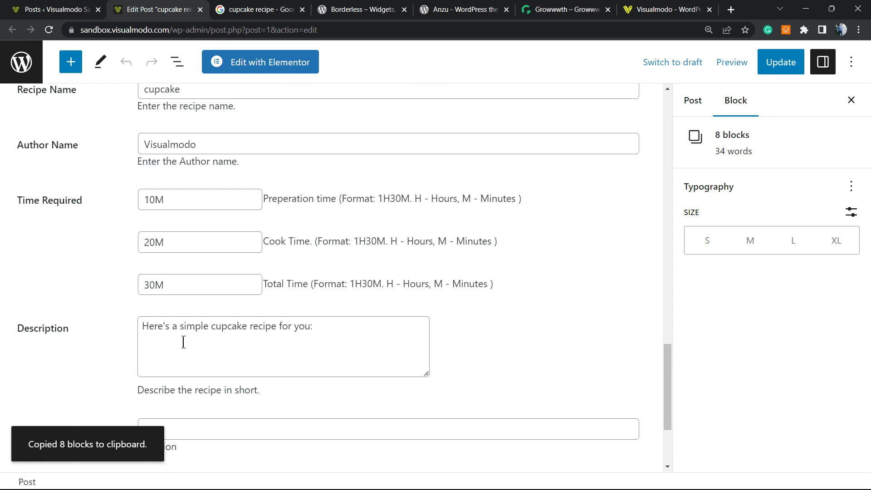
{"action": "scroll", "scroll_direction": "down", "scroll_amount": 3}
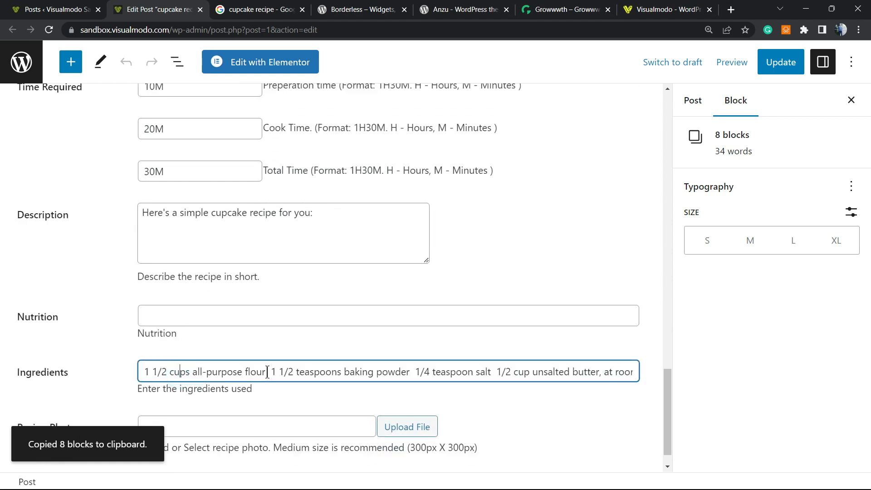
{"action": "type", "text": "0"}
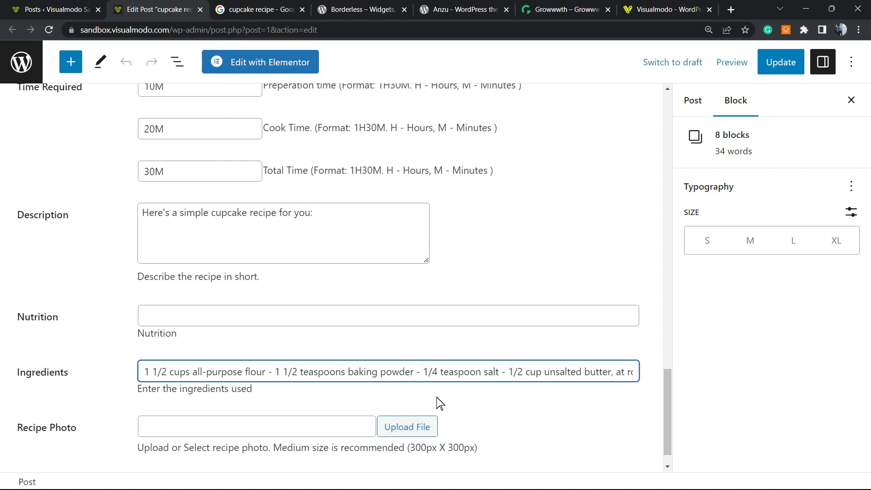
{"action": "scroll", "scroll_direction": "down", "scroll_amount": 3}
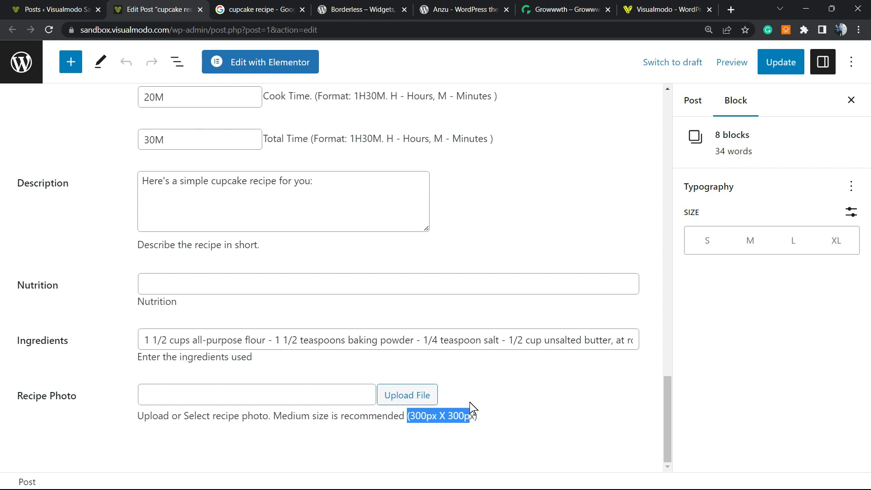
{"action": "mouse_move", "coordinate": [205, 132]}
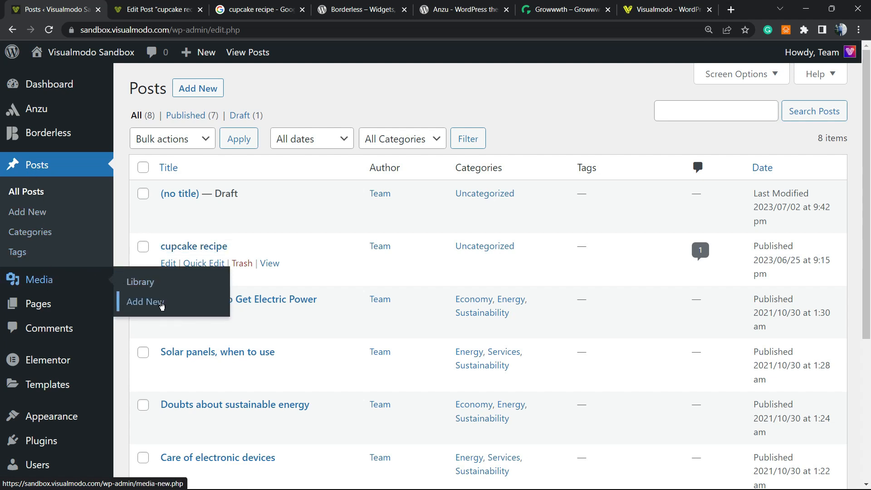
Upload 'cupcake recipe.png' through Media > Add New and copy its file URL
{"action": "left_click", "coordinate": [144, 302]}
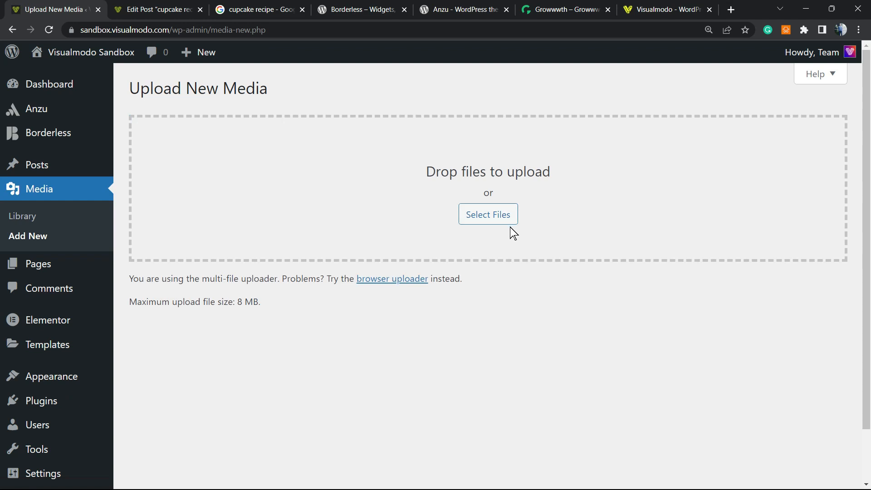
{"action": "left_click", "coordinate": [487, 214]}
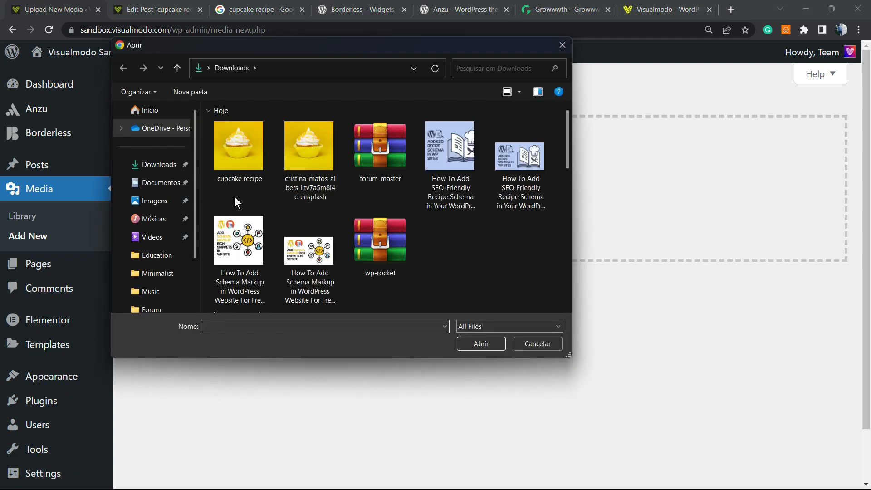
{"action": "mouse_move", "coordinate": [239, 146]}
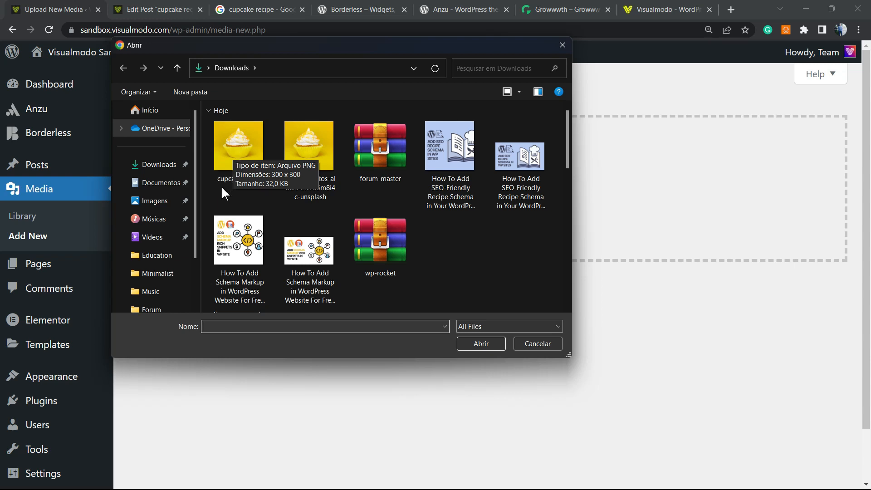
{"action": "left_click", "coordinate": [237, 146]}
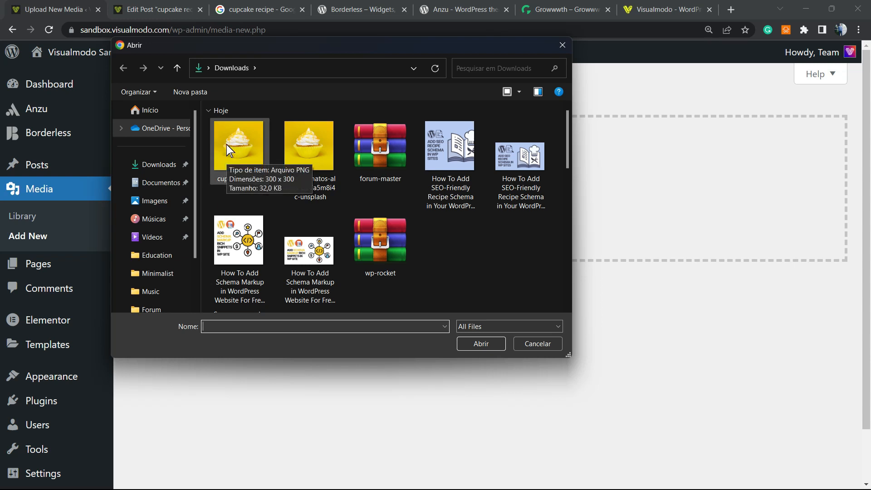
{"action": "left_click", "coordinate": [239, 145]}
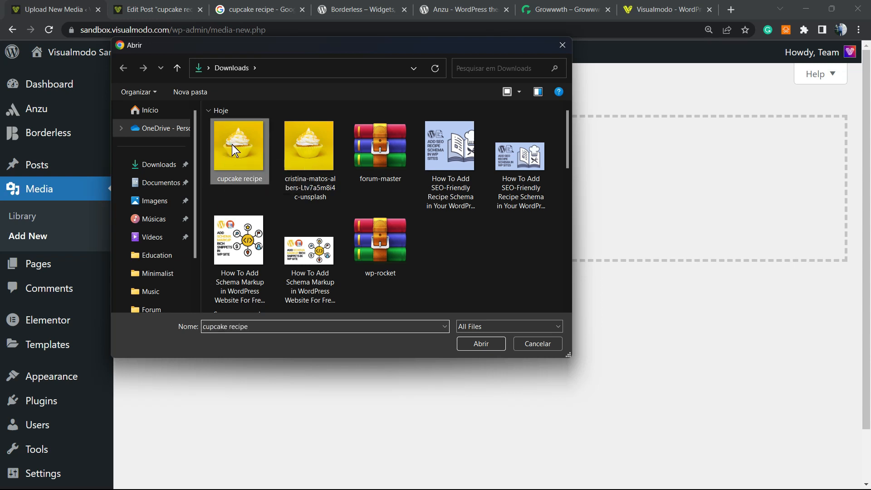
{"action": "left_click", "coordinate": [481, 344]}
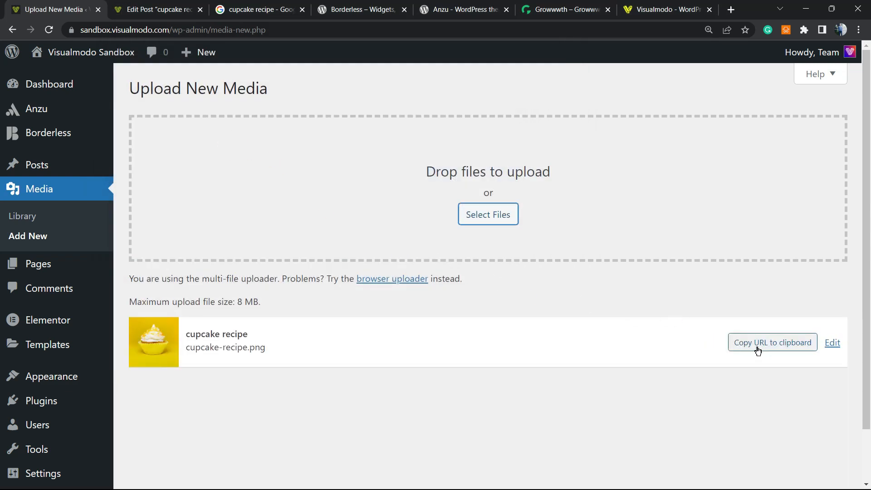
{"action": "left_click", "coordinate": [772, 342]}
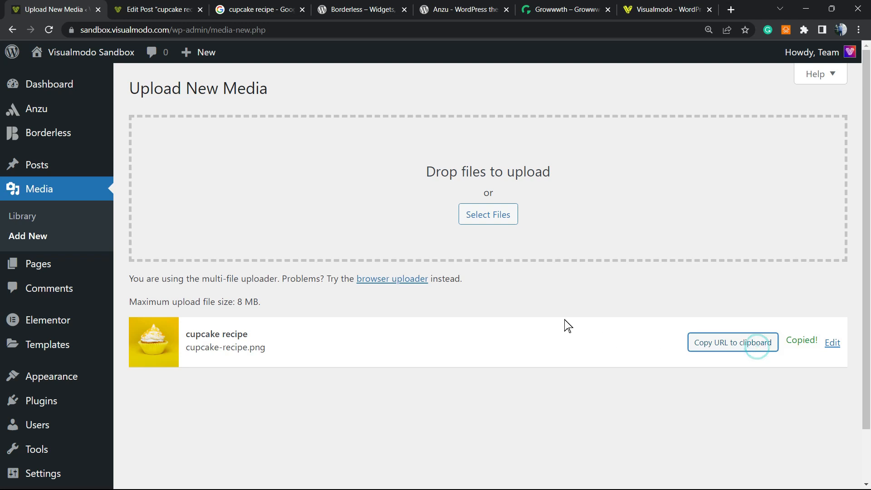
{"action": "left_click", "coordinate": [157, 10]}
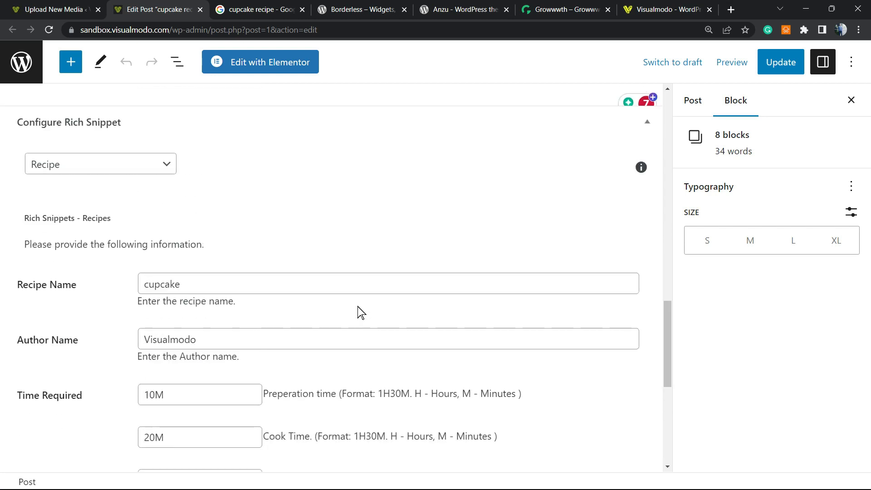
Save the cupcake recipe post with Update and check the confirmation
{"action": "left_click", "coordinate": [781, 61]}
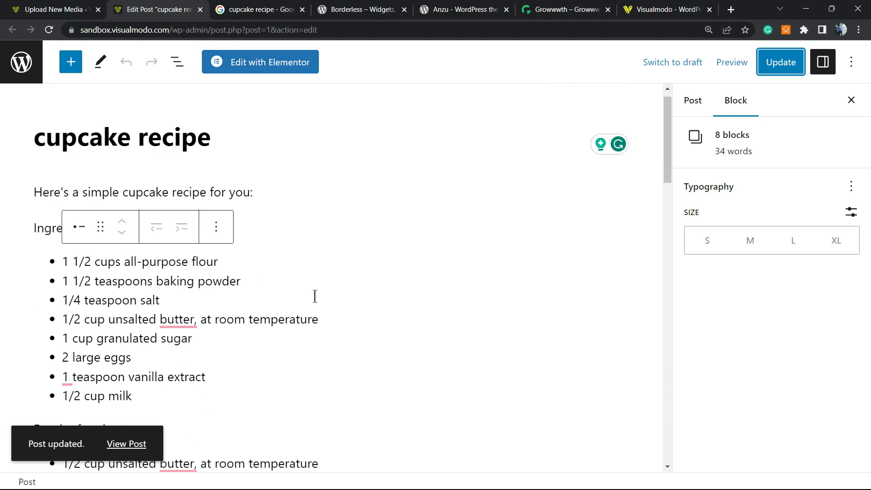
{"action": "scroll", "scroll_direction": "down", "scroll_amount": 3}
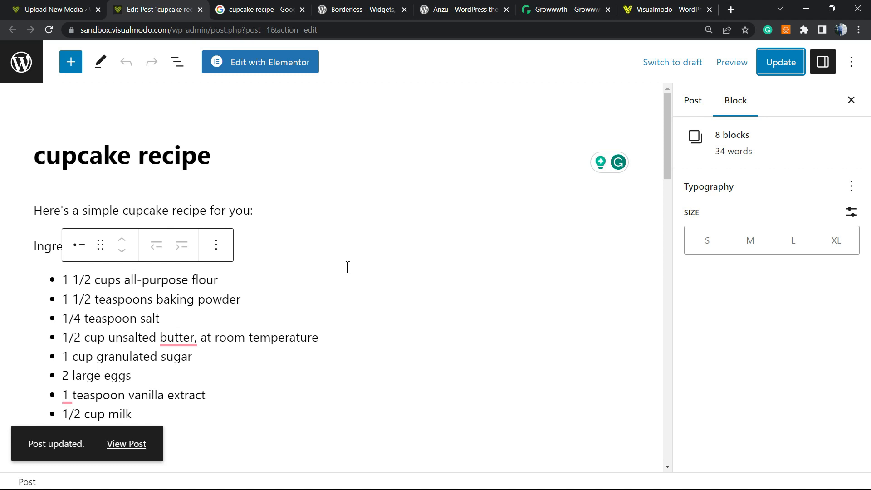
{"action": "left_click", "coordinate": [258, 10]}
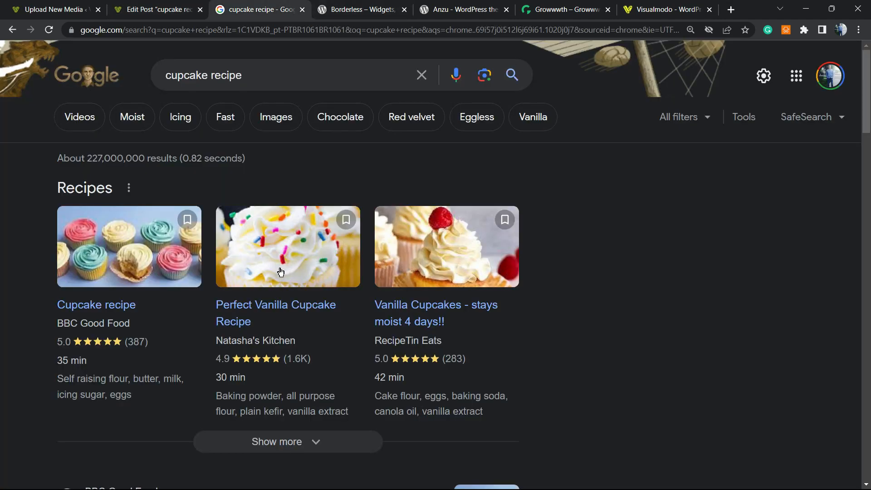
{"action": "scroll", "scroll_direction": "down", "scroll_amount": 3}
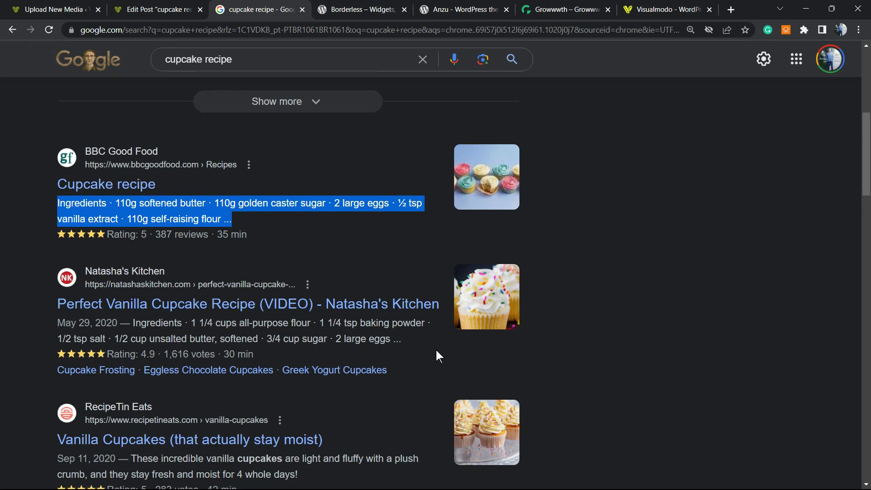
{"action": "scroll", "scroll_direction": "down", "scroll_amount": 3}
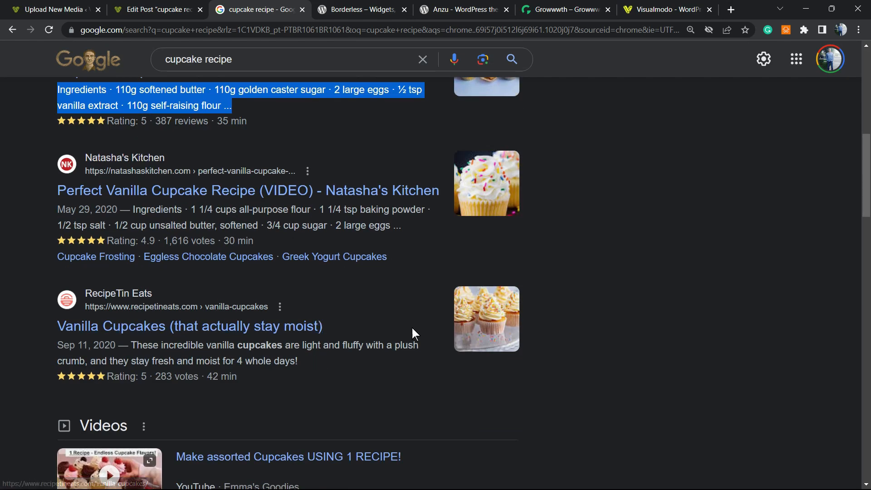
{"action": "scroll", "scroll_direction": "down", "scroll_amount": 3}
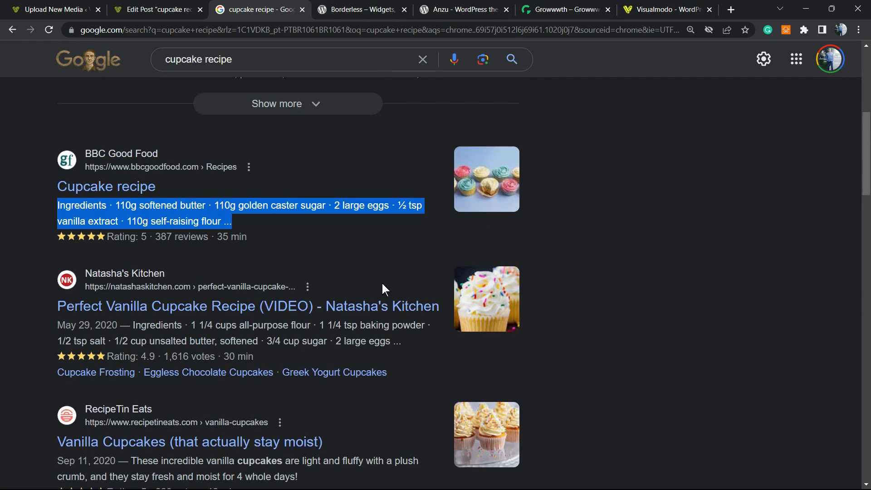
{"action": "scroll", "scroll_direction": "up", "scroll_amount": 3}
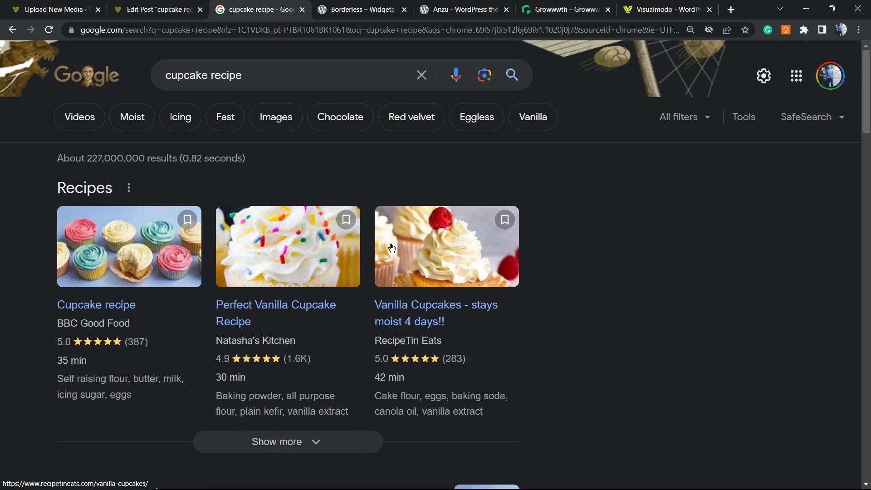
{"action": "mouse_move", "coordinate": [384, 208]}
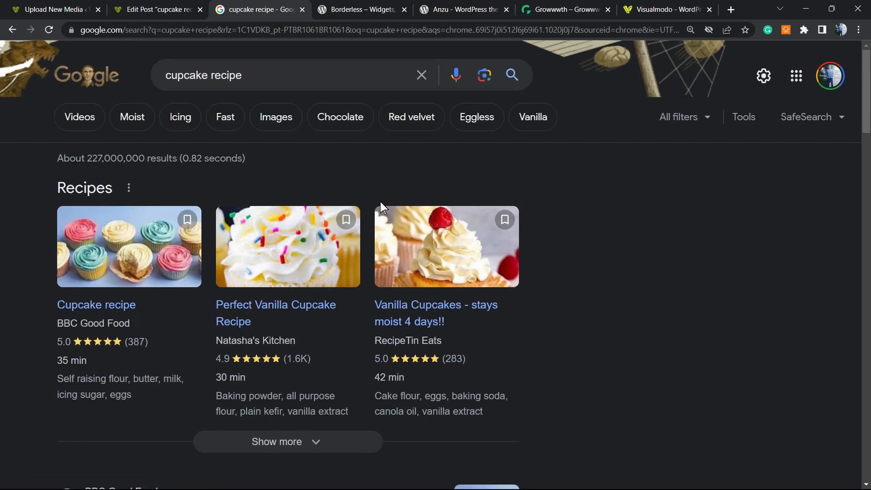
{"action": "mouse_move", "coordinate": [476, 252]}
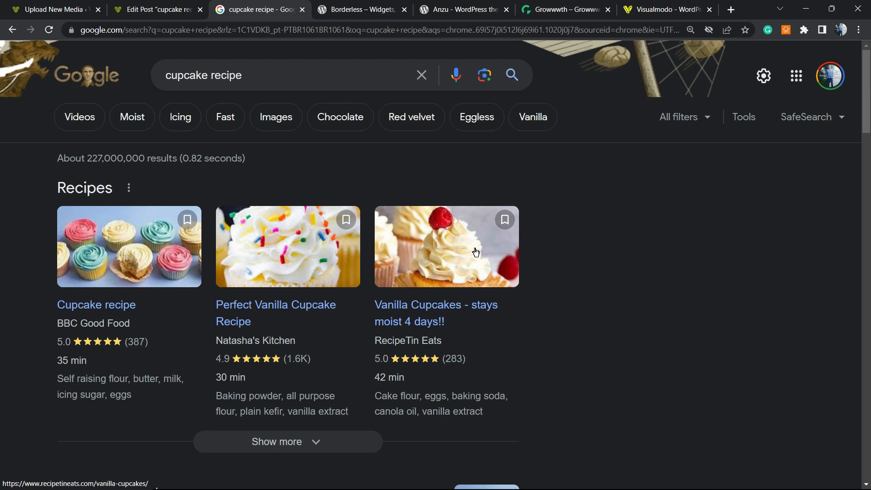
View the Borderless plugin page and select its title, then bring up the Anzu theme page
{"action": "left_click", "coordinate": [360, 9]}
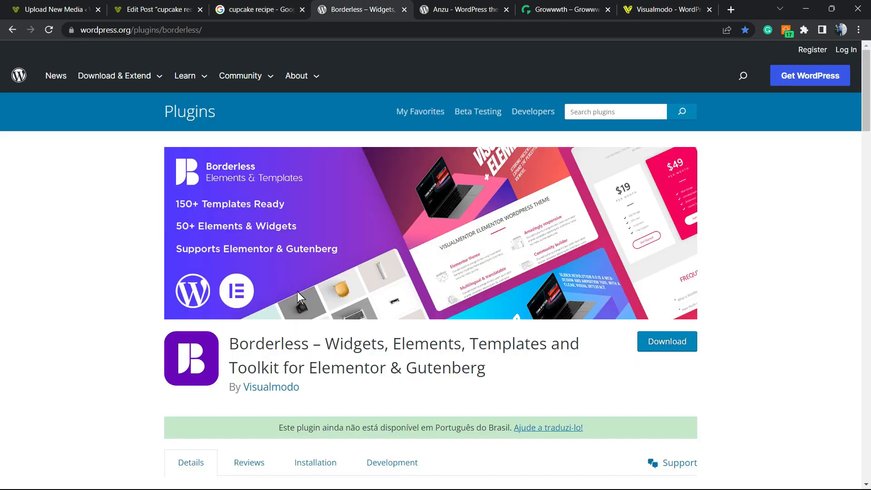
{"action": "double_click", "coordinate": [354, 344]}
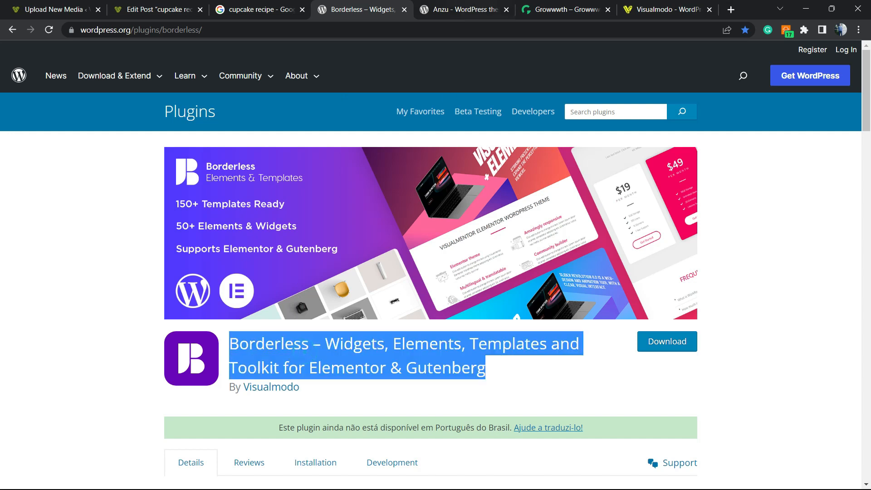
{"action": "left_click", "coordinate": [464, 10]}
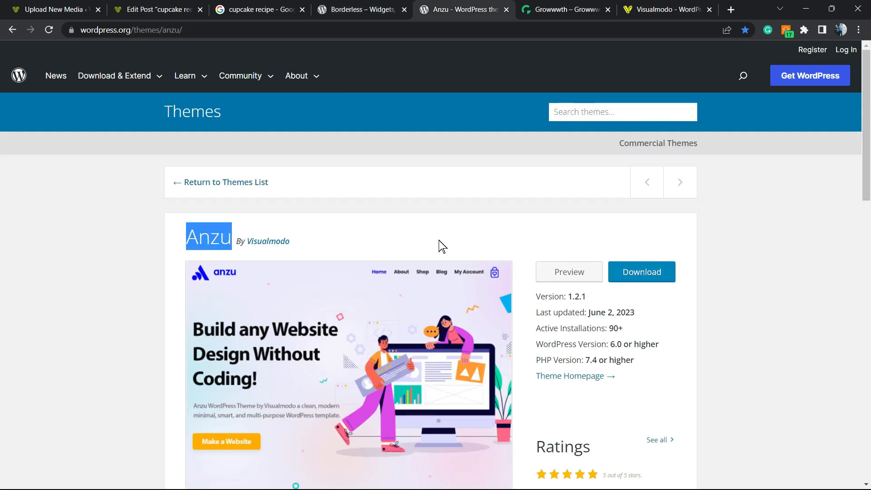
{"action": "mouse_move", "coordinate": [399, 272]}
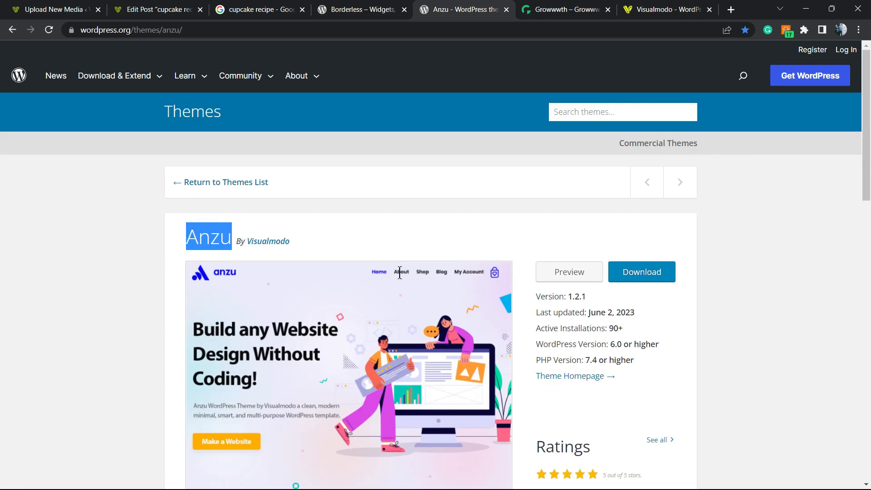
{"action": "mouse_move", "coordinate": [384, 246]}
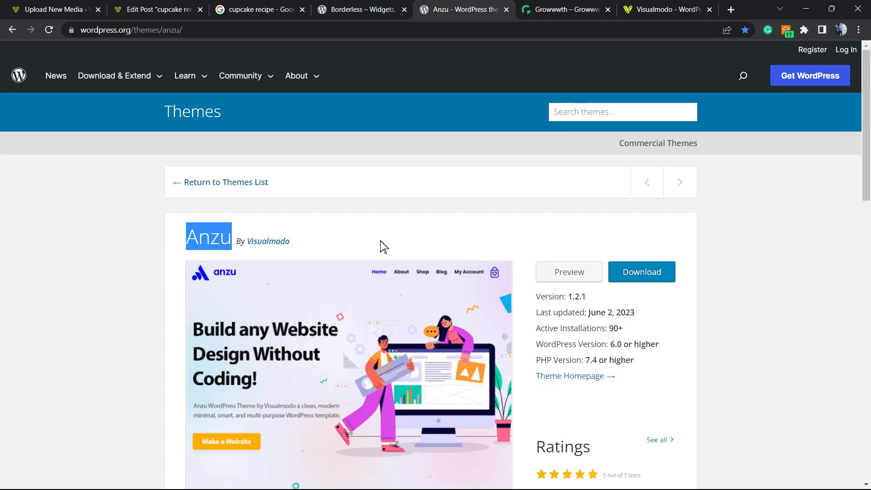
Browse Growwwth's publisher site directory, including Visualmodo, Techyv and Hustlersdigest
{"action": "left_click", "coordinate": [565, 10]}
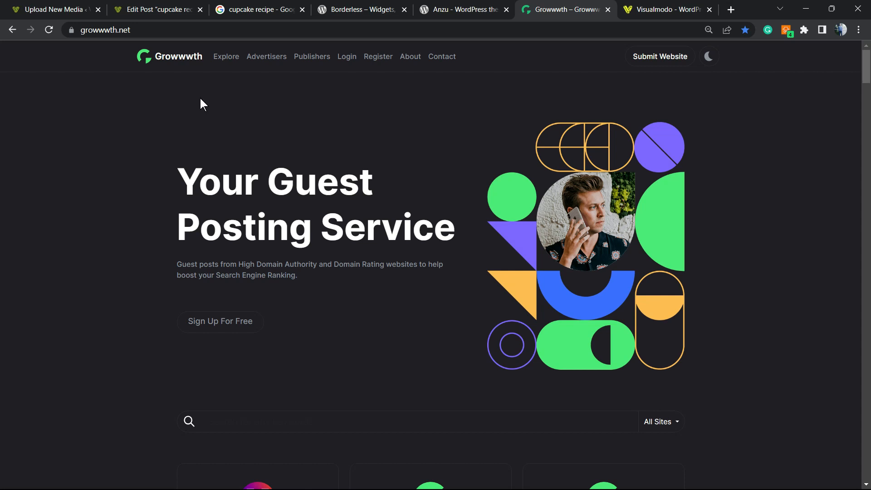
{"action": "scroll", "scroll_direction": "down", "scroll_amount": 3}
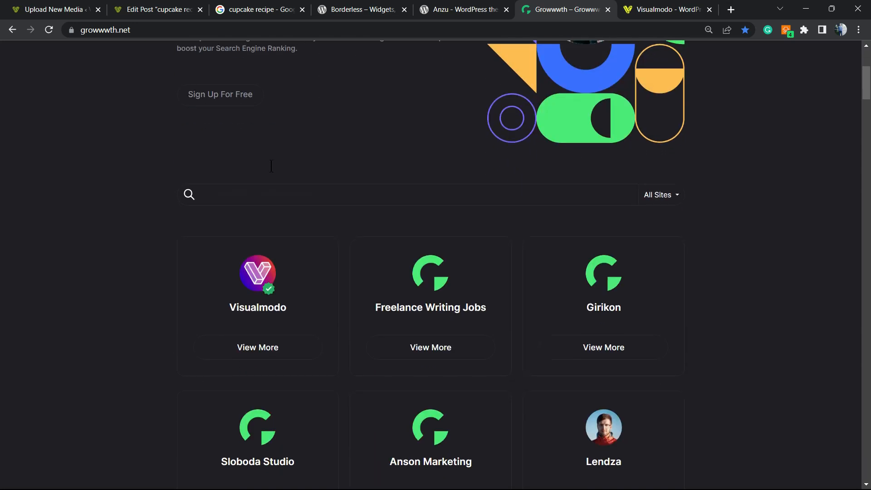
{"action": "scroll", "scroll_direction": "down", "scroll_amount": 3}
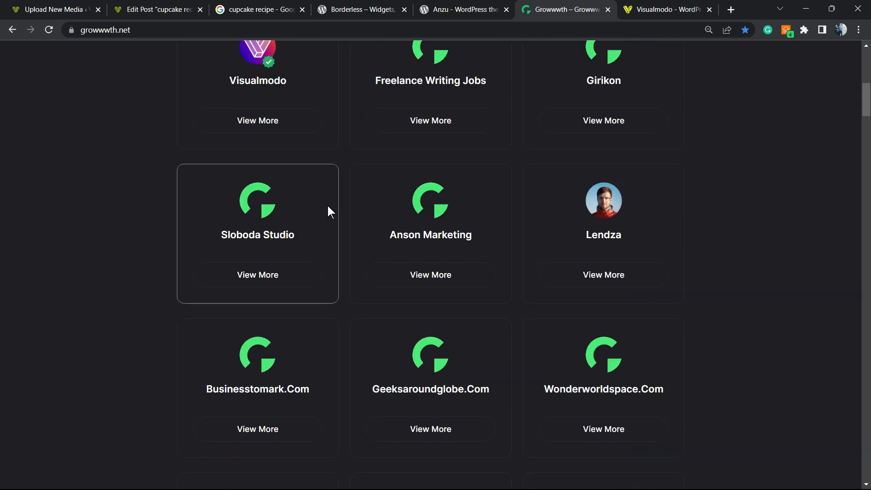
{"action": "scroll", "scroll_direction": "down", "scroll_amount": 3}
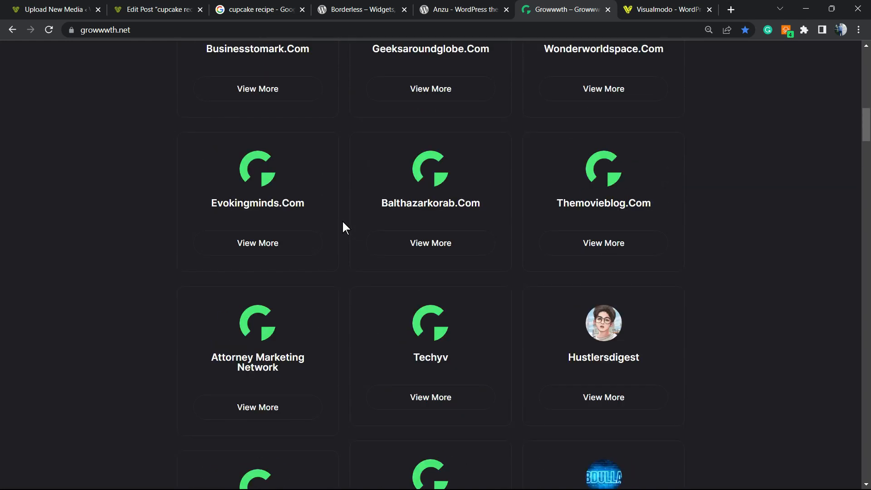
Browse Visualmodo's Templates Library designs such as Food Recipes, Freelancer, Zoo and Accountant
{"action": "left_click", "coordinate": [664, 9]}
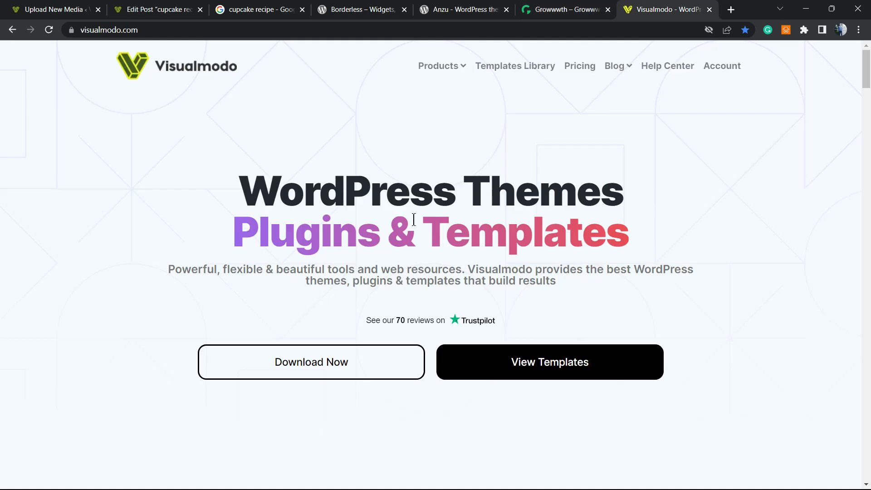
{"action": "mouse_move", "coordinate": [496, 166]}
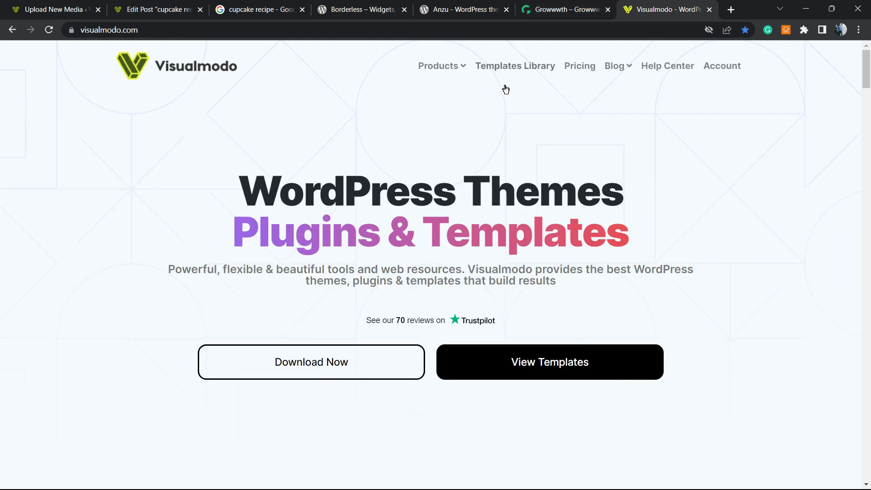
{"action": "left_click", "coordinate": [515, 65]}
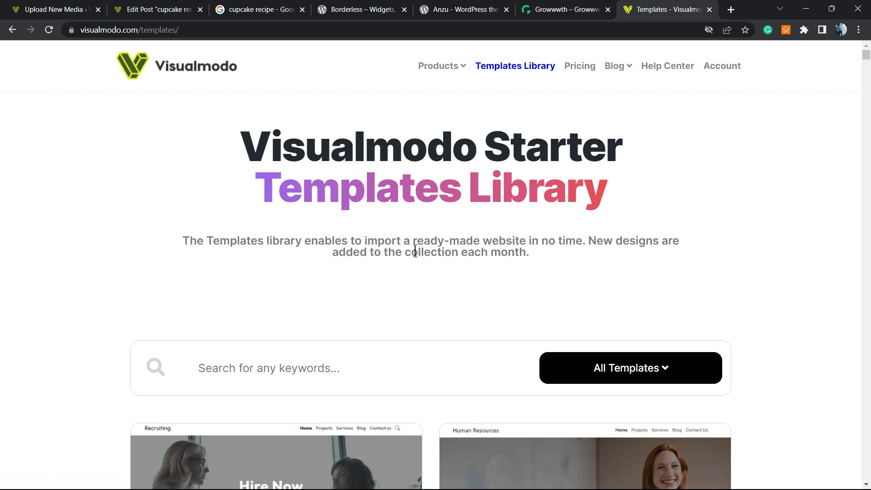
{"action": "scroll", "scroll_direction": "down", "scroll_amount": 3}
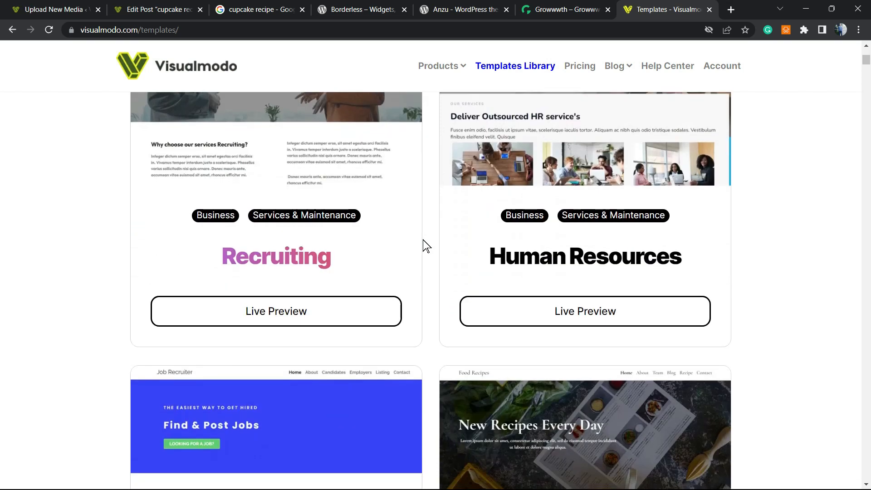
{"action": "scroll", "scroll_direction": "down", "scroll_amount": 3}
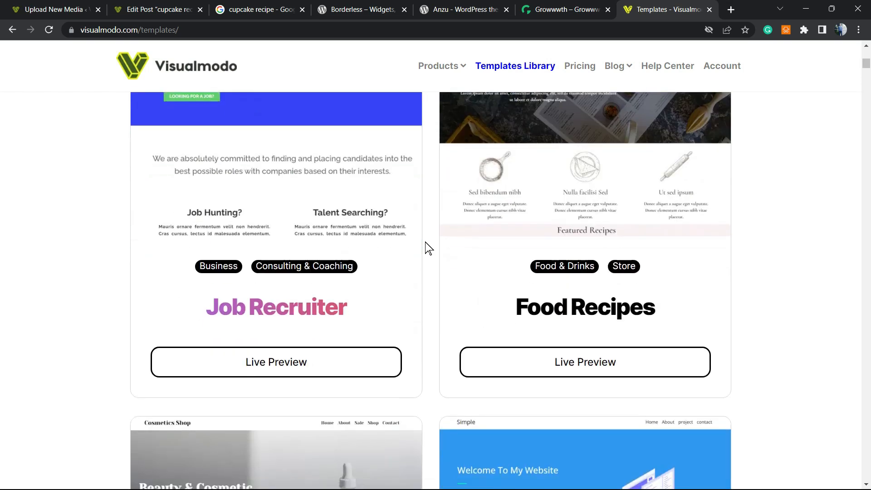
{"action": "scroll", "scroll_direction": "down", "scroll_amount": 3}
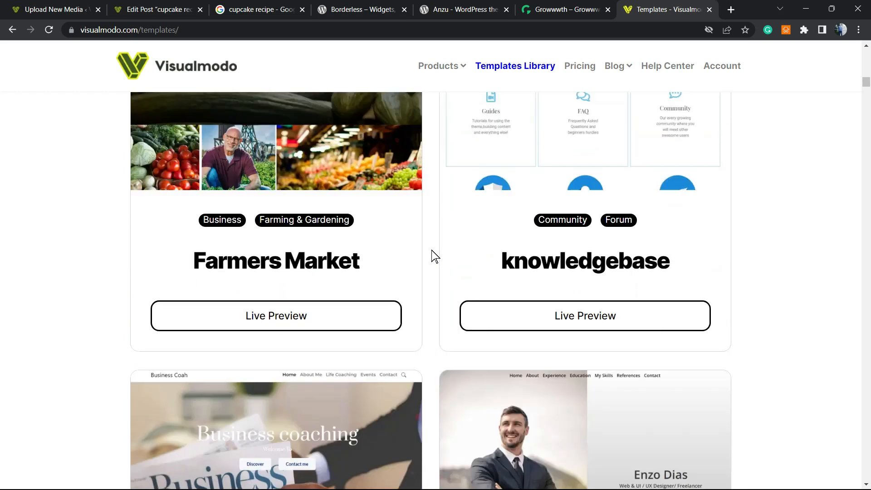
{"action": "scroll", "scroll_direction": "down", "scroll_amount": 3}
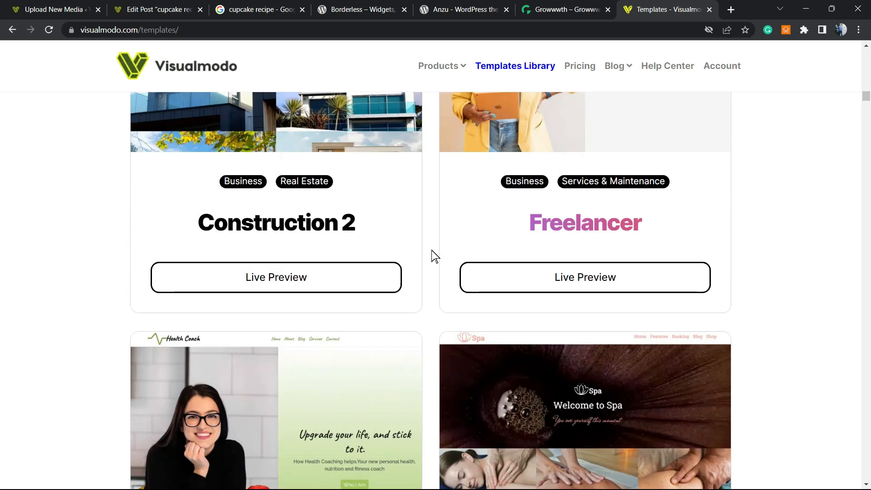
{"action": "scroll", "scroll_direction": "down", "scroll_amount": 3}
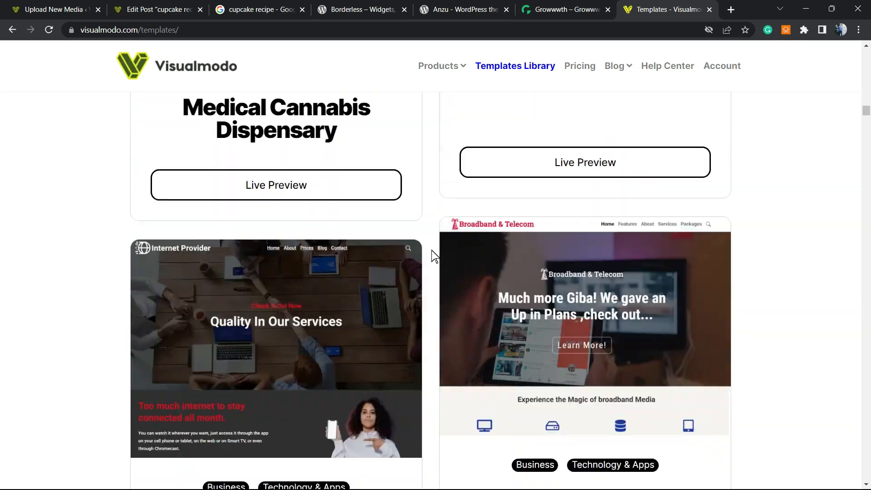
{"action": "scroll", "scroll_direction": "down", "scroll_amount": 3}
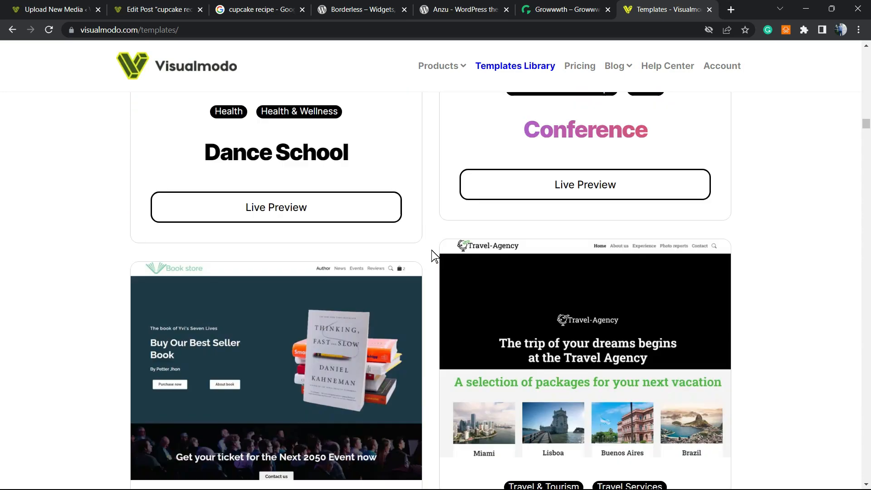
{"action": "scroll", "scroll_direction": "down", "scroll_amount": 3}
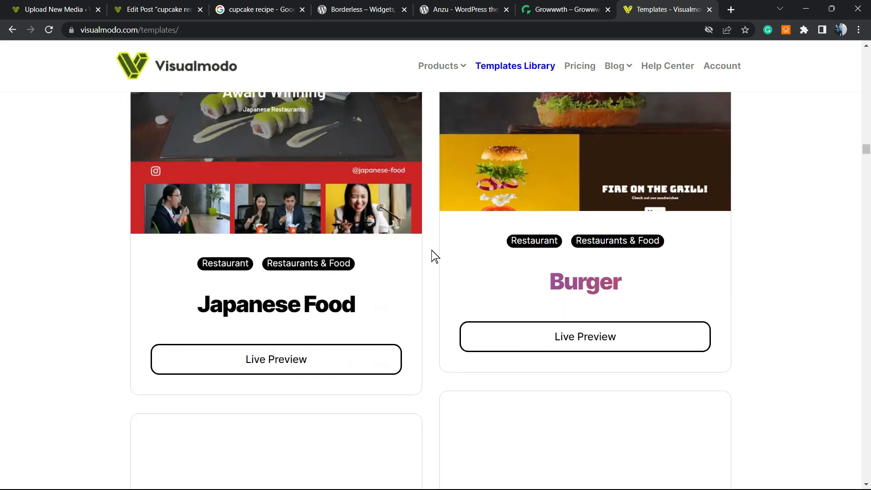
{"action": "scroll", "scroll_direction": "down", "scroll_amount": 3}
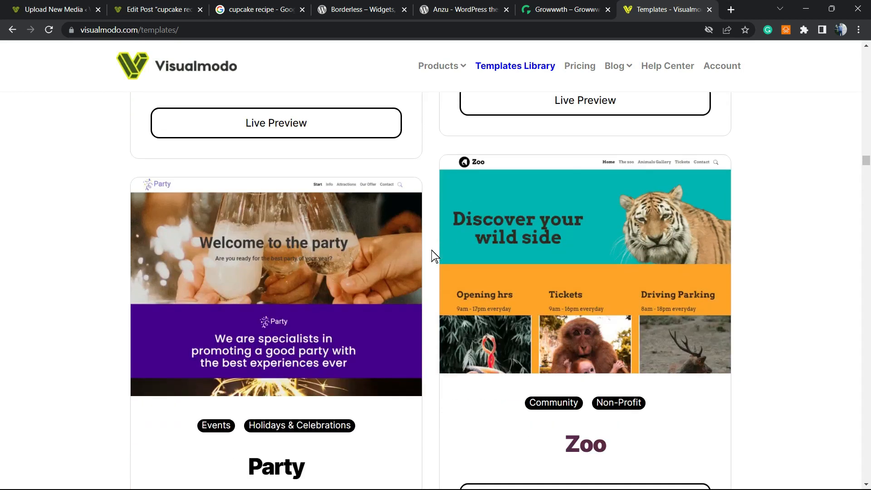
{"action": "scroll", "scroll_direction": "down", "scroll_amount": 3}
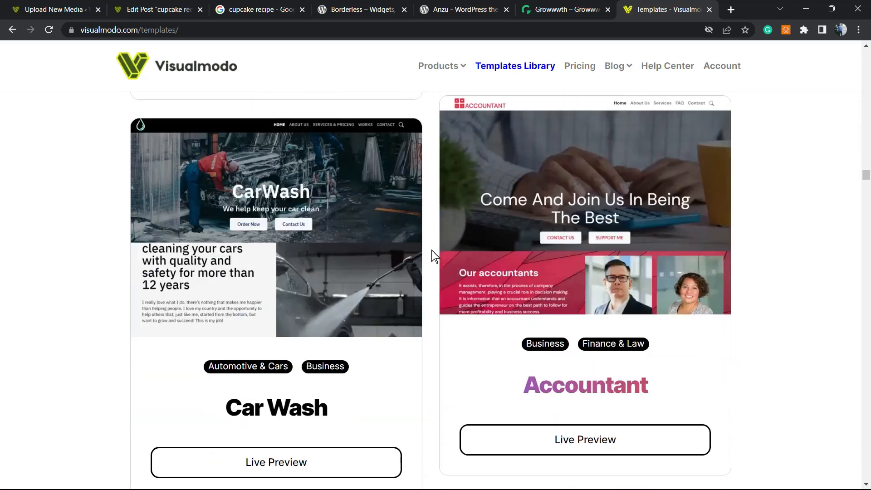